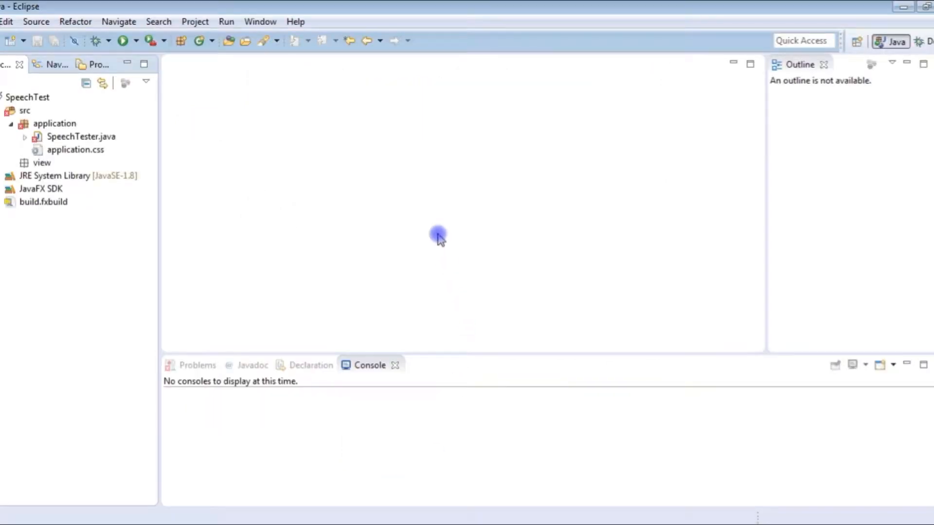
Open SpeechTester.java from the SpeechTest project's src/application package
{"action": "left_click", "coordinate": [81, 136]}
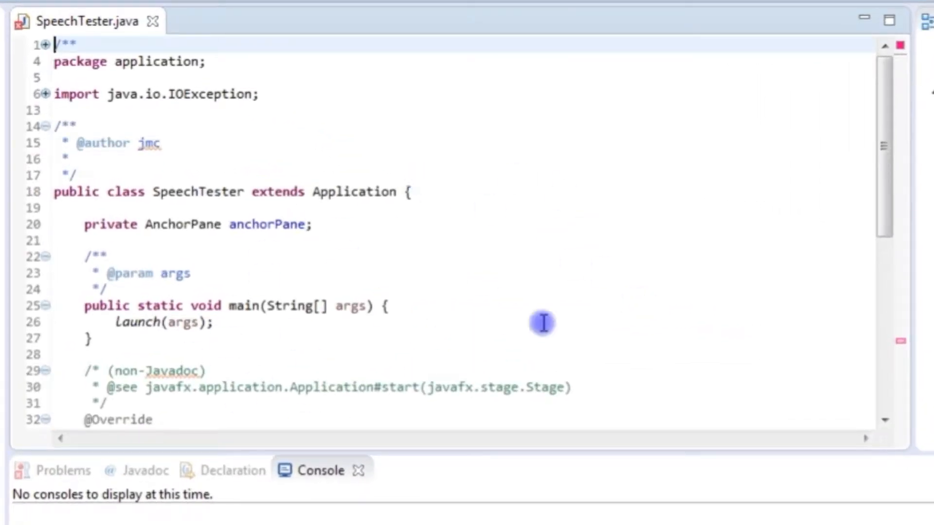
{"action": "mouse_move", "coordinate": [586, 202]}
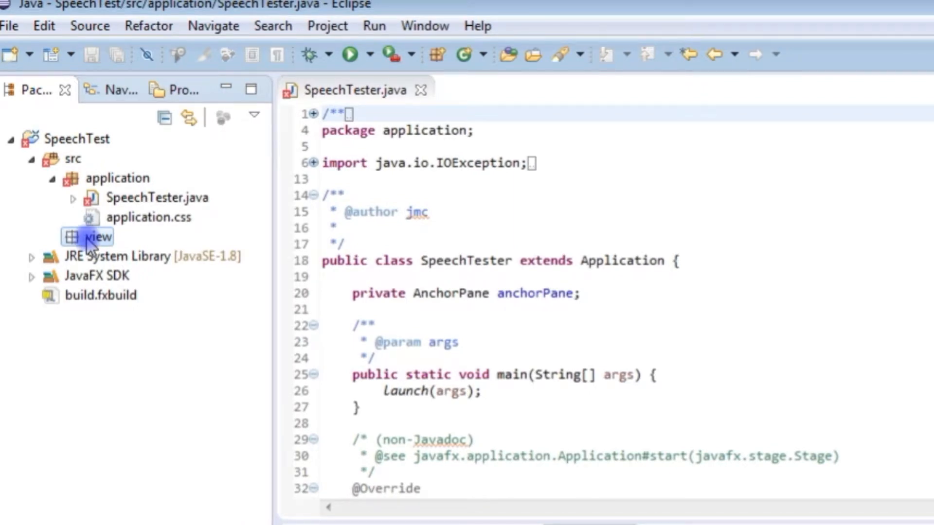
Create a JavaFX FXML document named SpeechUI in the view package
{"action": "right_click", "coordinate": [88, 237]}
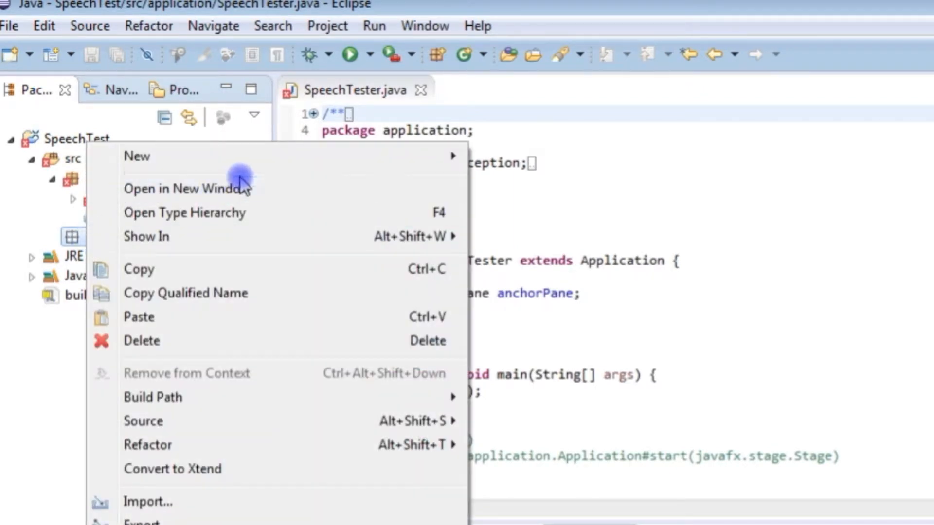
{"action": "mouse_move", "coordinate": [137, 156]}
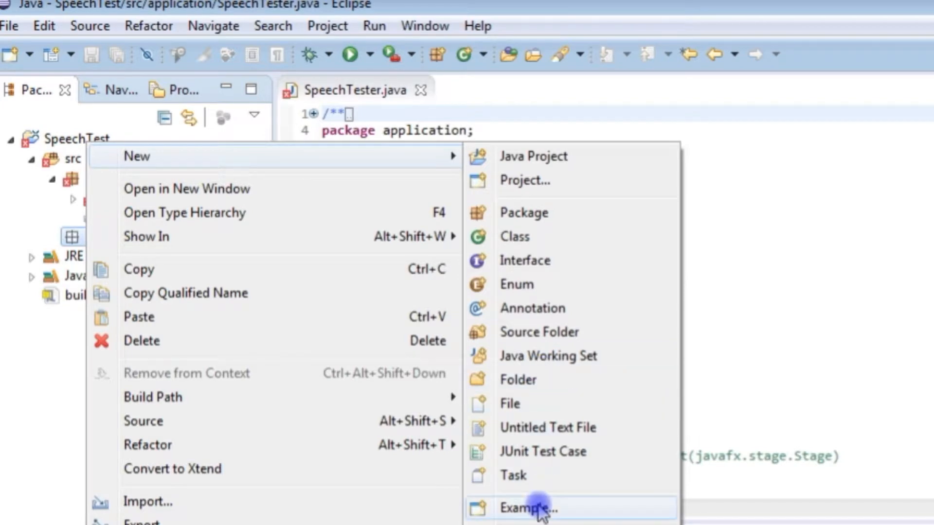
{"action": "left_click", "coordinate": [539, 506]}
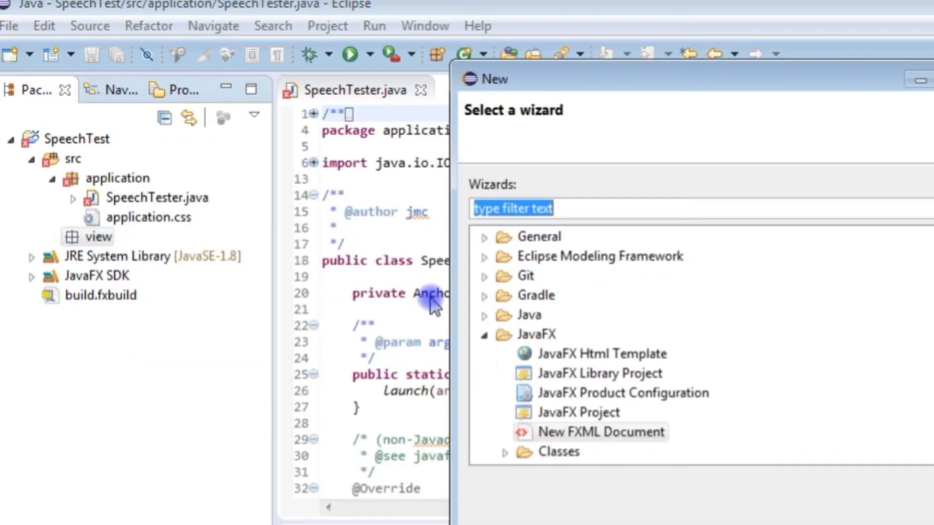
{"action": "mouse_move", "coordinate": [727, 364]}
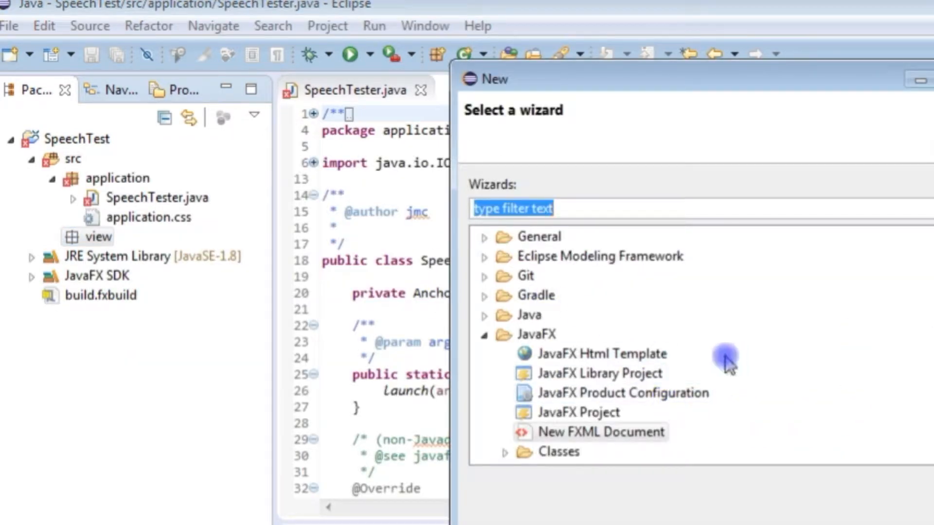
{"action": "left_click", "coordinate": [600, 432]}
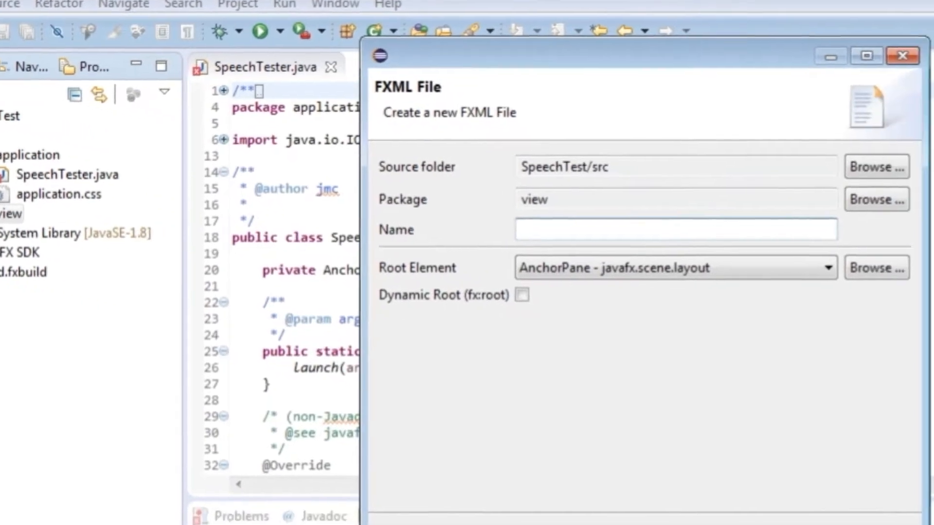
{"action": "left_click", "coordinate": [486, 501]}
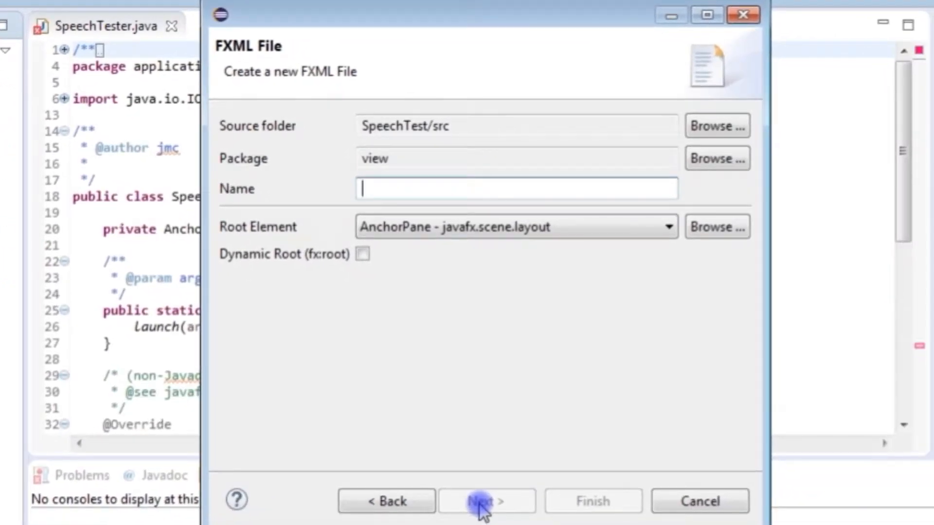
{"action": "type", "text": "SpeechU"}
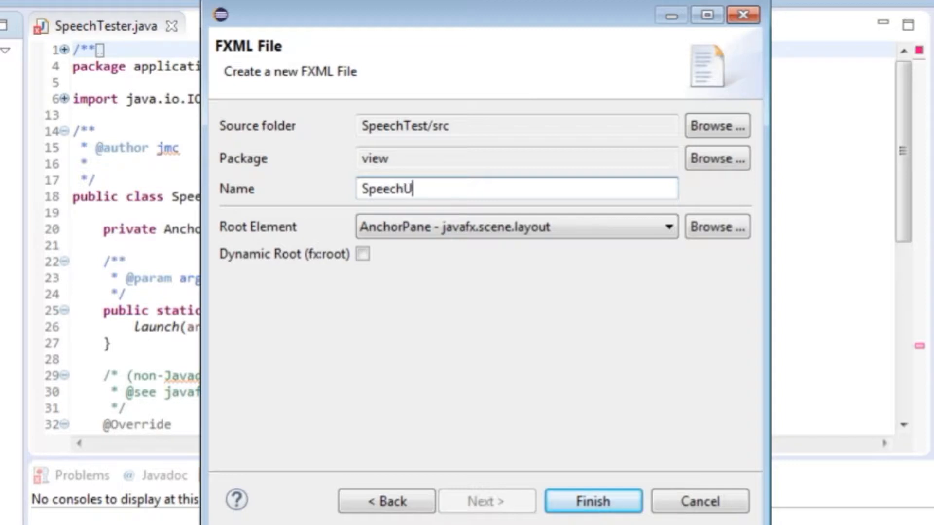
{"action": "type", "text": "I"}
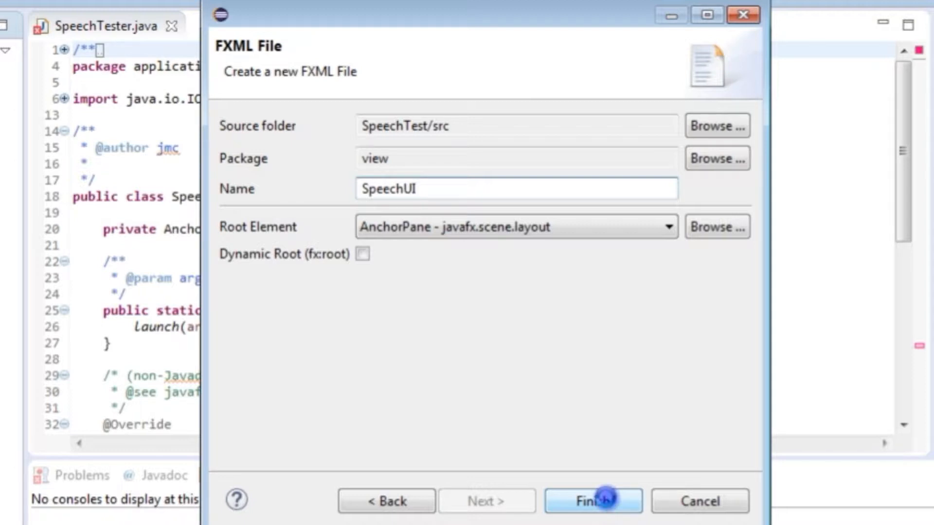
{"action": "left_click", "coordinate": [592, 501]}
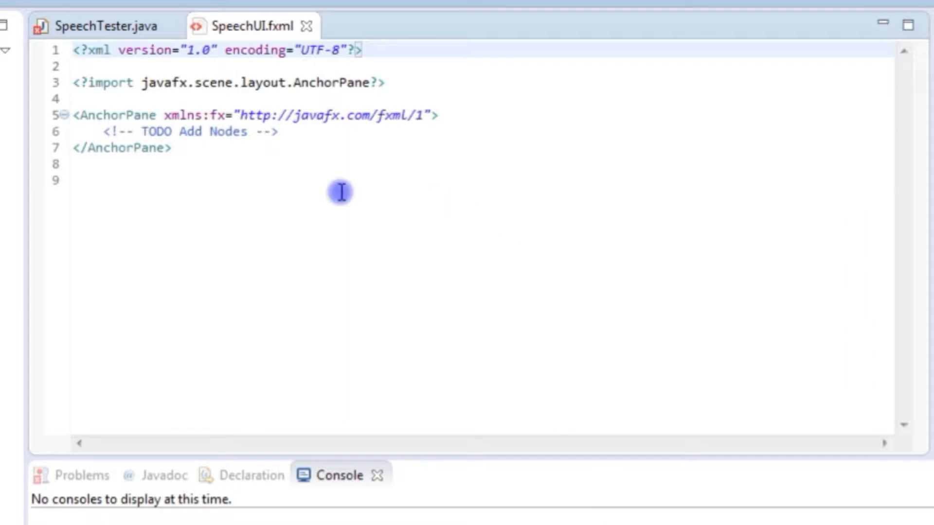
{"action": "mouse_move", "coordinate": [292, 154]}
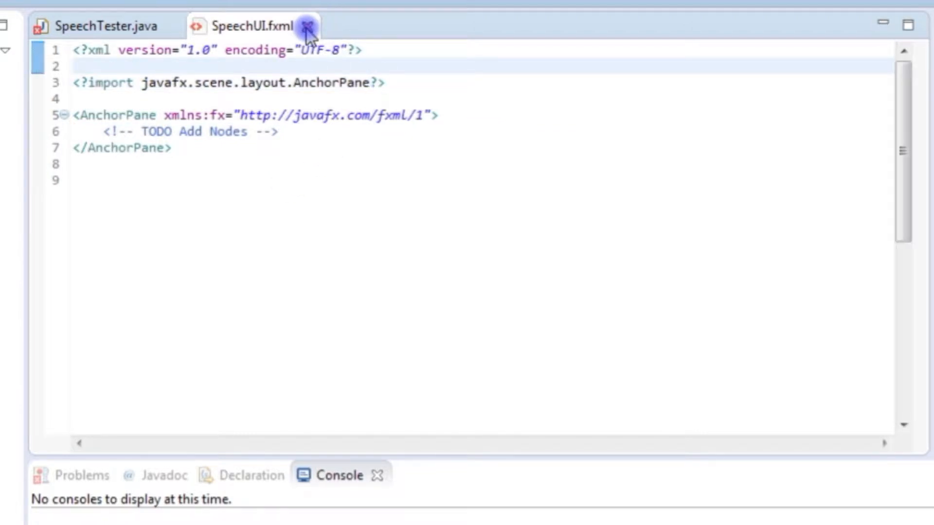
Close the SpeechUI.fxml editor and select SpeechUI.fxml in Package Explorer
{"action": "left_click", "coordinate": [308, 26]}
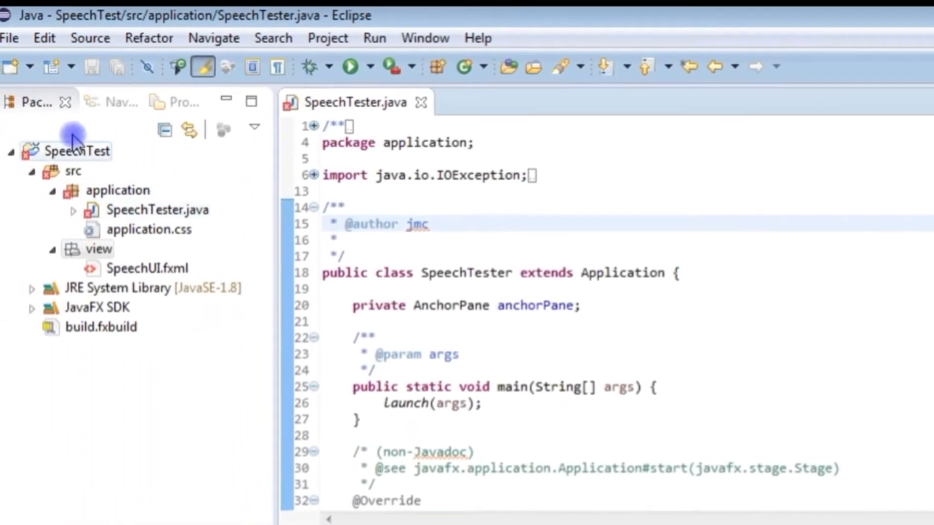
{"action": "mouse_move", "coordinate": [32, 102]}
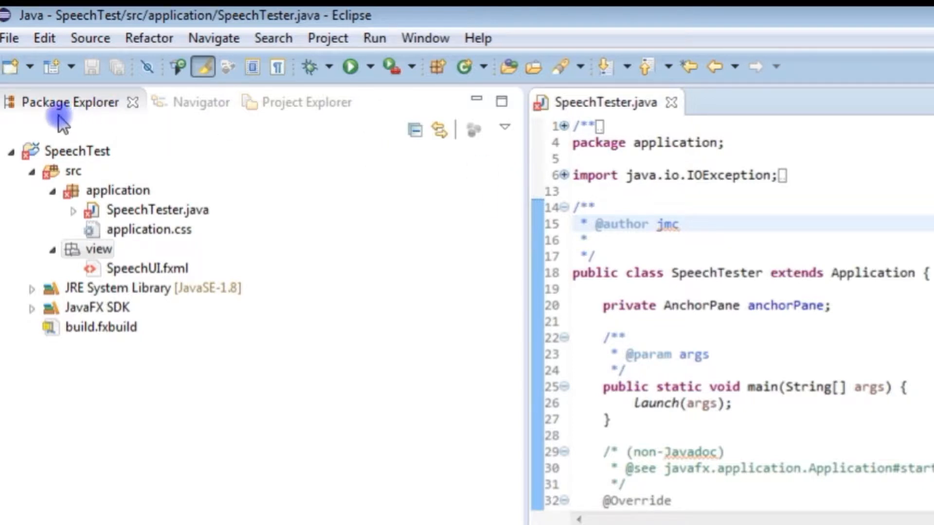
{"action": "mouse_move", "coordinate": [223, 151]}
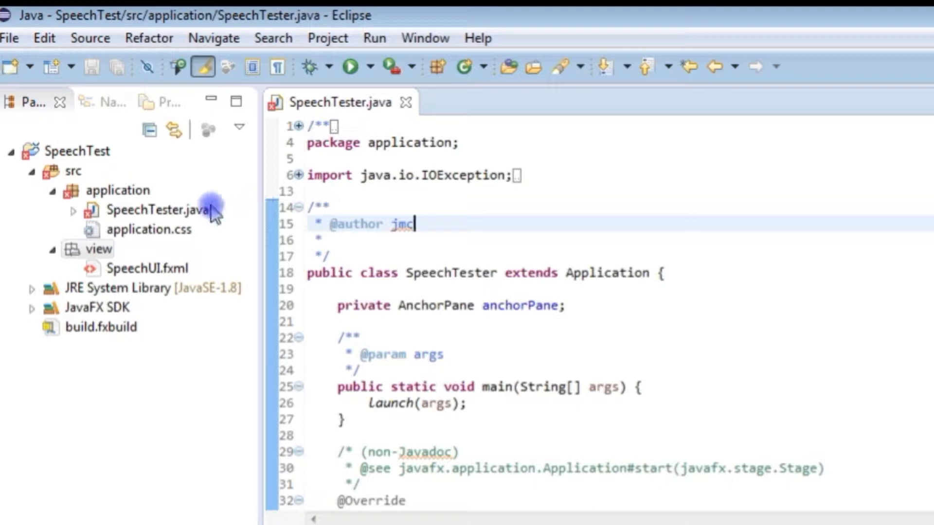
{"action": "left_click", "coordinate": [147, 268]}
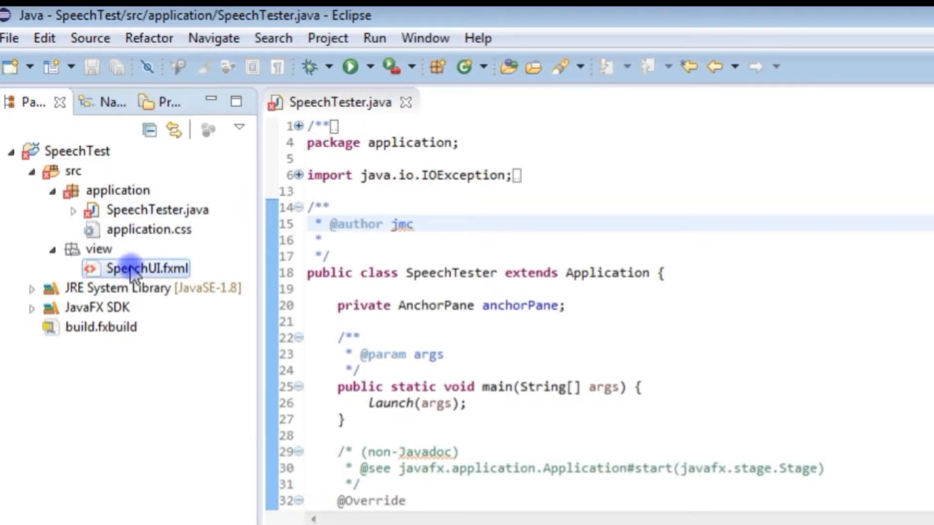
Open SpeechUI.fxml with SceneBuilder and select its empty AnchorPane root
{"action": "right_click", "coordinate": [133, 268]}
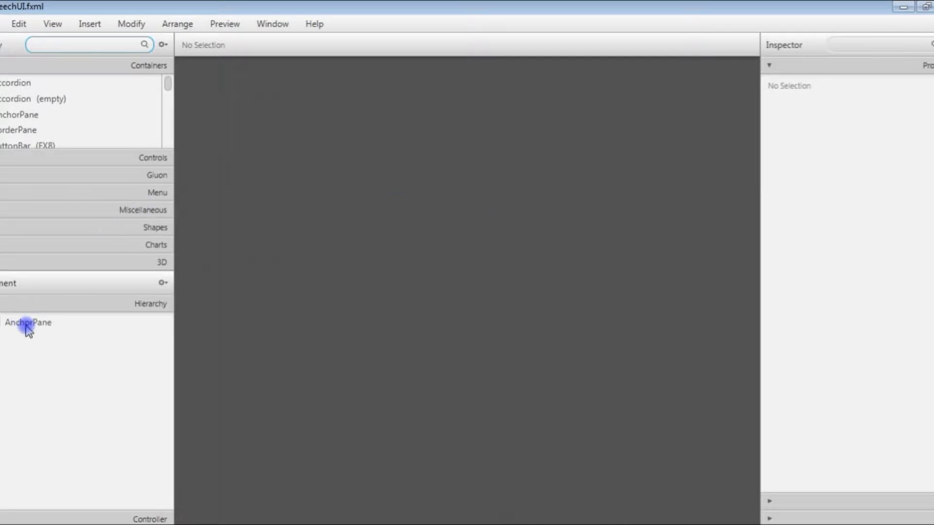
{"action": "left_click", "coordinate": [28, 322]}
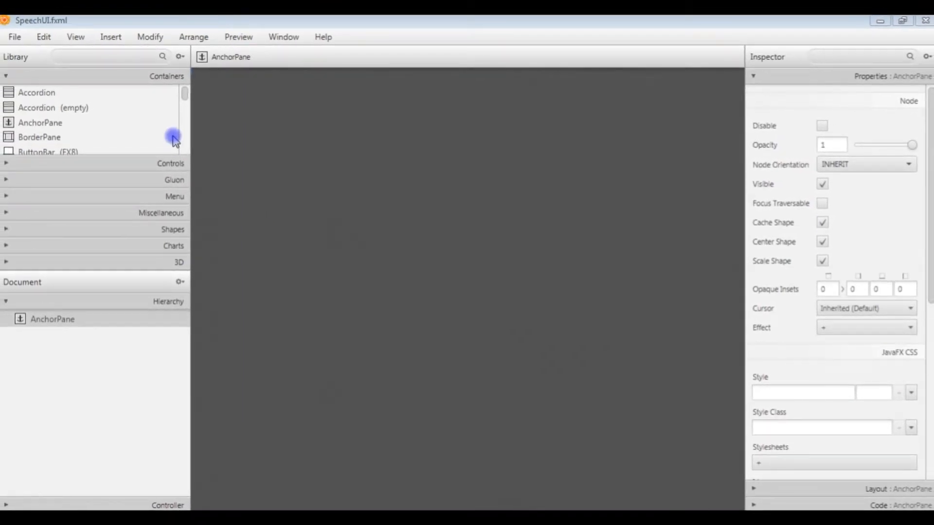
{"action": "mouse_move", "coordinate": [185, 134]}
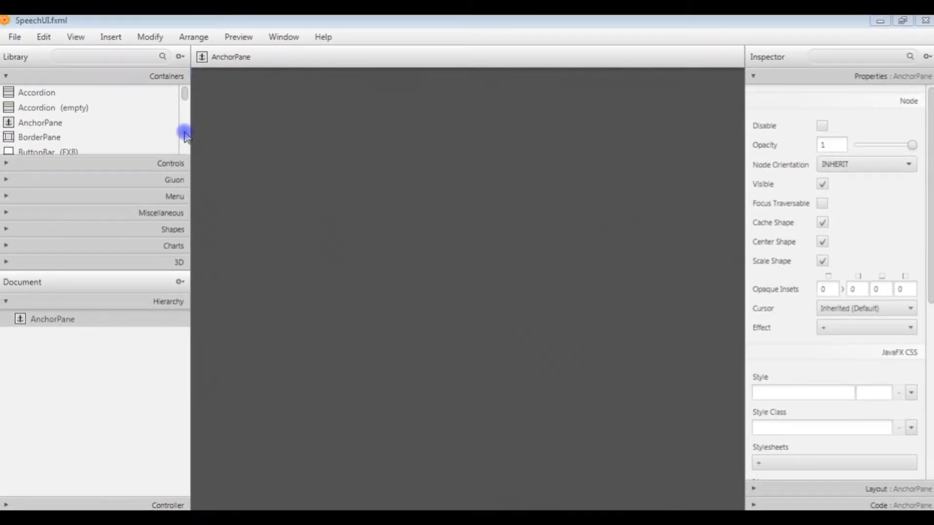
{"action": "scroll", "scroll_direction": "down", "scroll_amount": 3}
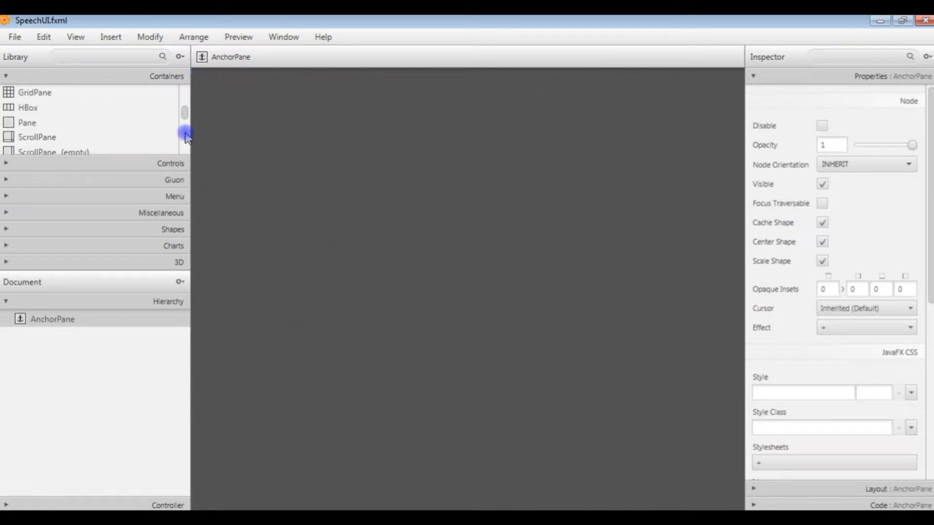
Drop a GridPane into the AnchorPane and add a column for a 3 by 3 grid
{"action": "left_click", "coordinate": [34, 92]}
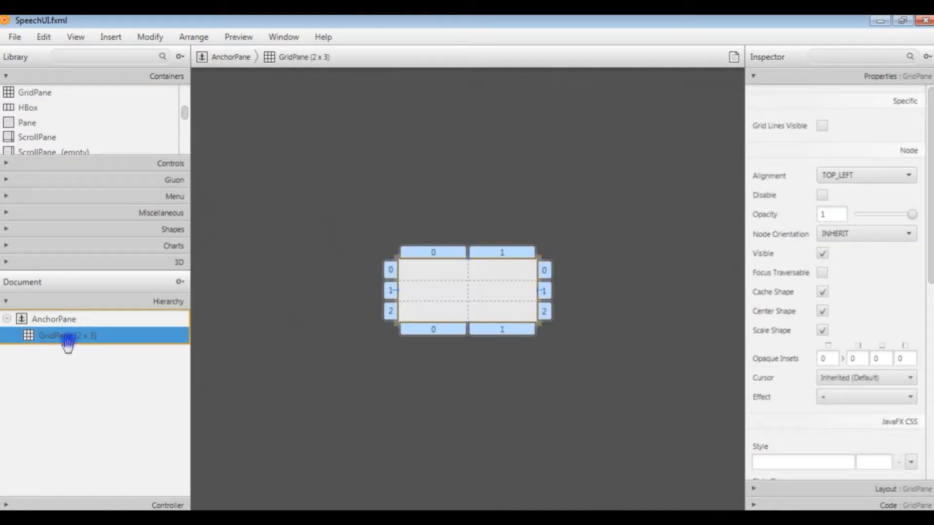
{"action": "right_click", "coordinate": [67, 335]}
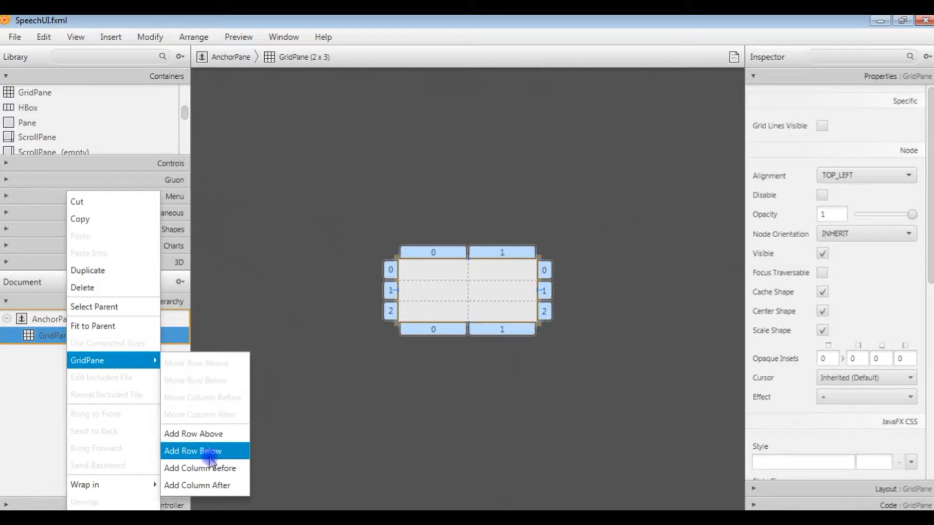
{"action": "mouse_move", "coordinate": [206, 468]}
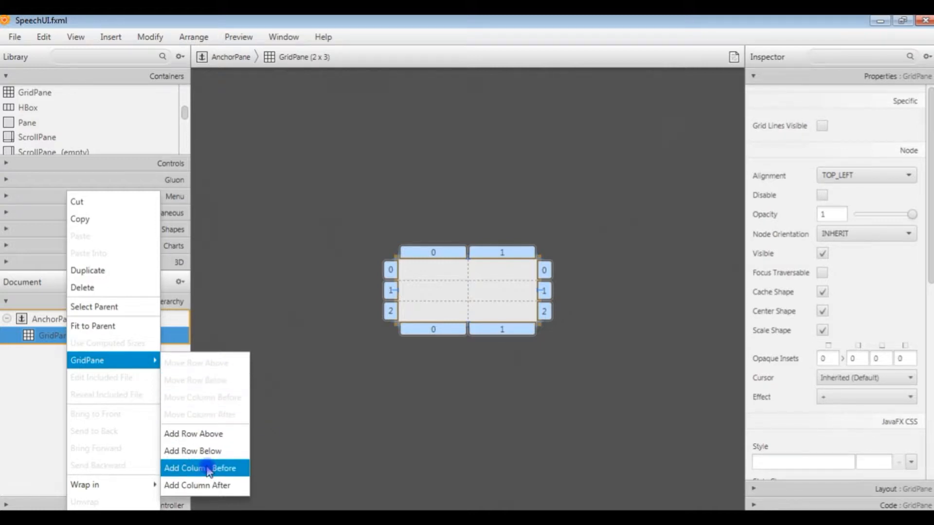
{"action": "left_click", "coordinate": [202, 468]}
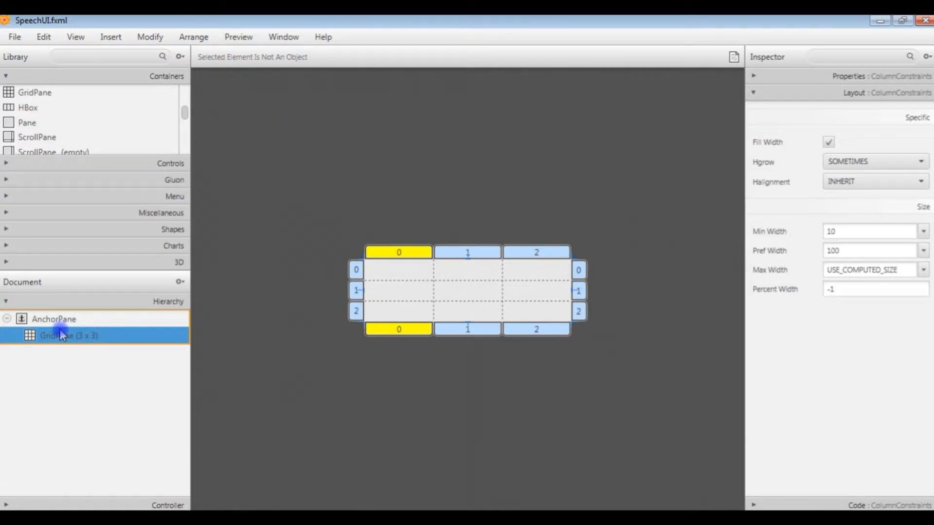
Set the grid's top anchor and a horizontal cell gap of 7
{"action": "left_click", "coordinate": [67, 335]}
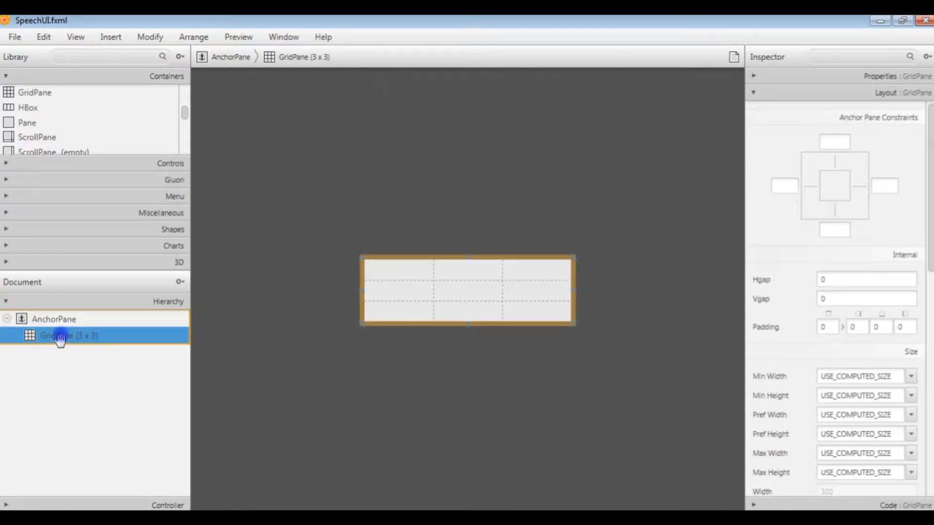
{"action": "mouse_move", "coordinate": [838, 122]}
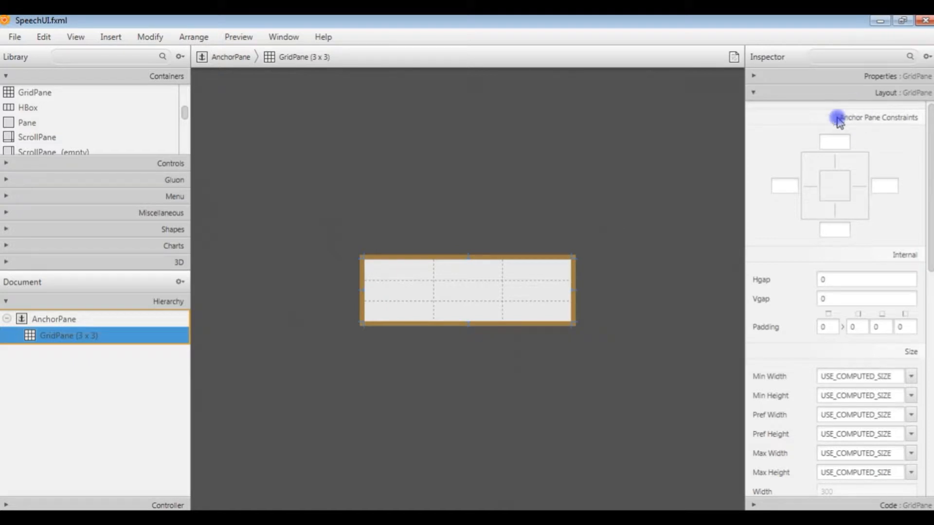
{"action": "left_click", "coordinate": [835, 141]}
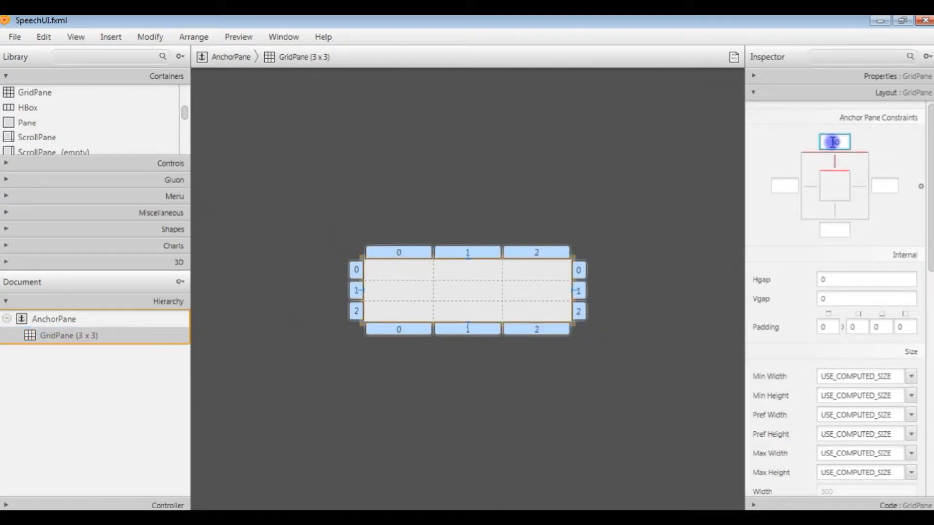
{"action": "type", "text": "50"}
{"action": "left_click", "coordinate": [786, 186]}
{"action": "type", "text": "14"}
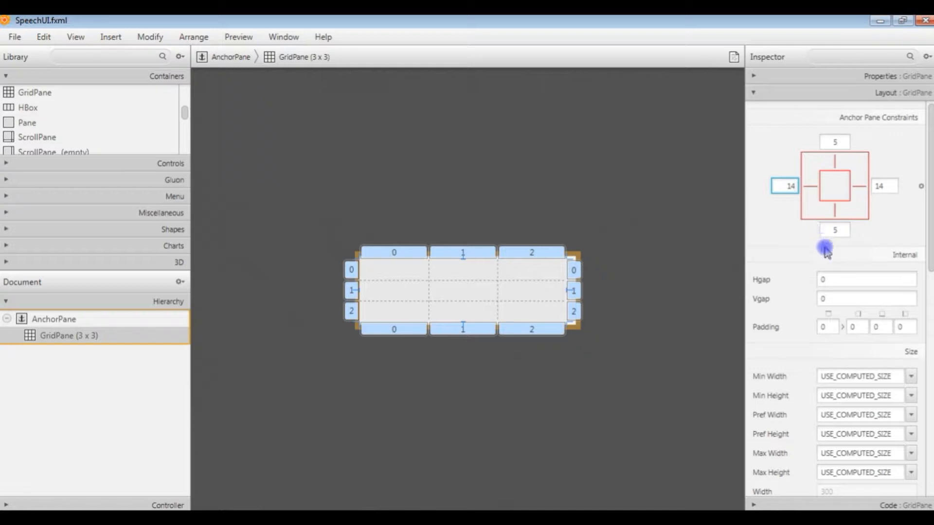
{"action": "left_click", "coordinate": [865, 279]}
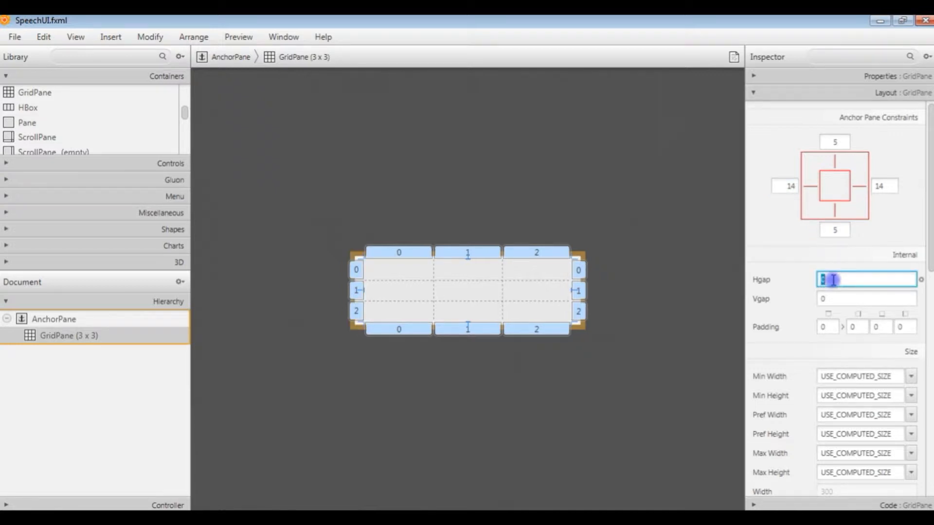
{"action": "type", "text": "7"}
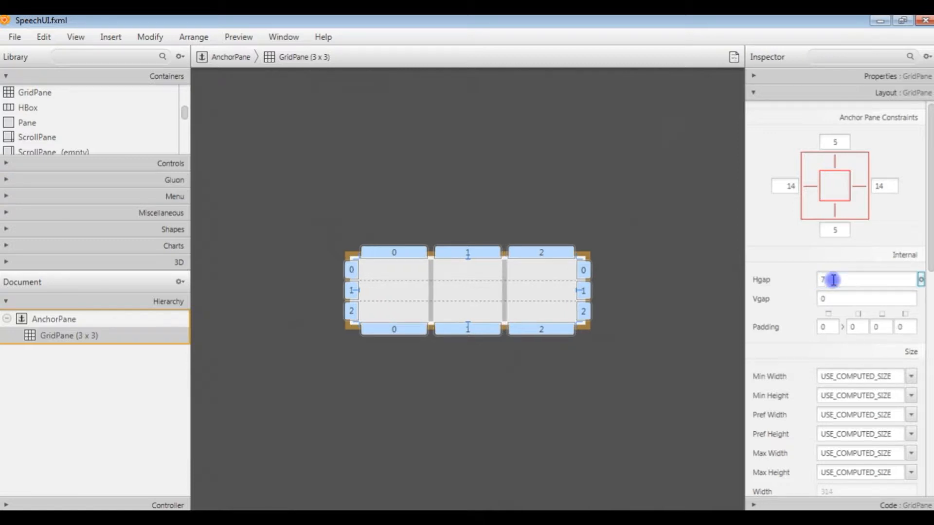
{"action": "left_click", "coordinate": [867, 298]}
{"action": "type", "text": "7"}
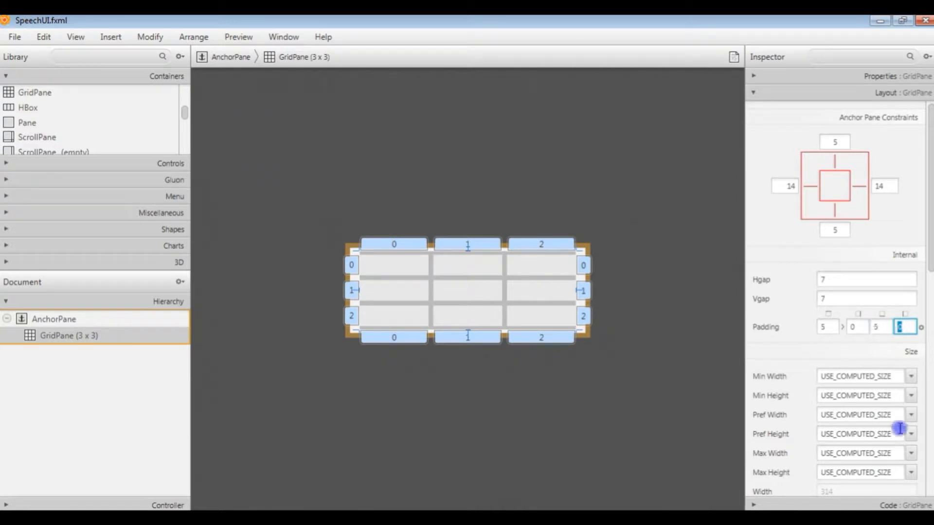
Set the GridPane's Pref Width to 412 and Pref Height to 305
{"action": "left_click", "coordinate": [858, 415]}
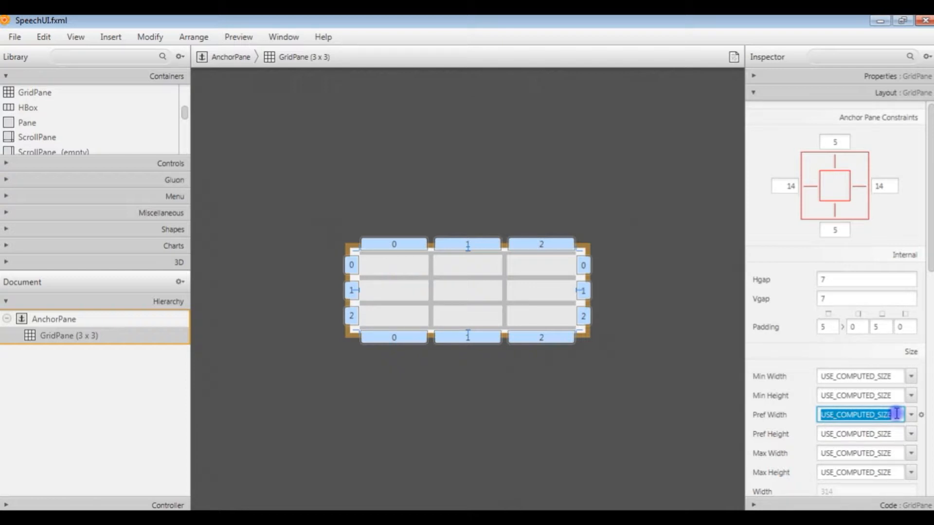
{"action": "type", "text": "412"}
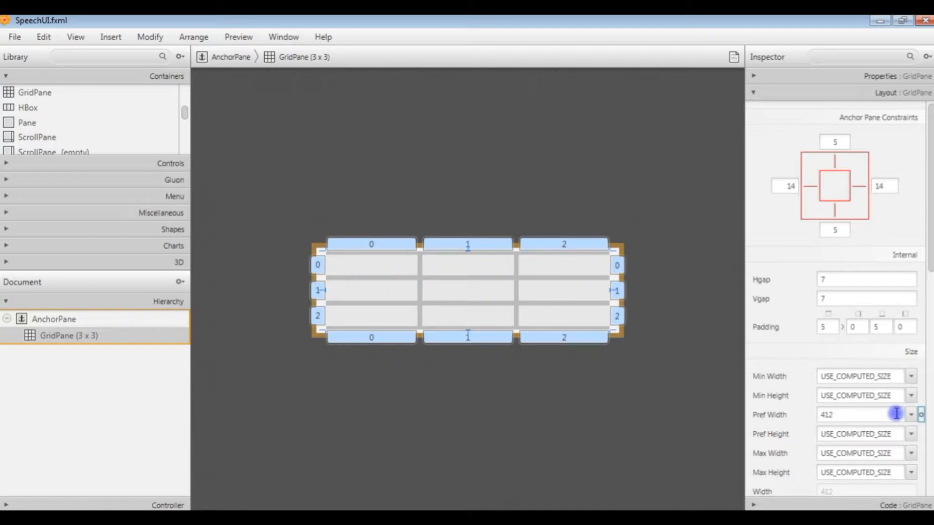
{"action": "type", "text": "305"}
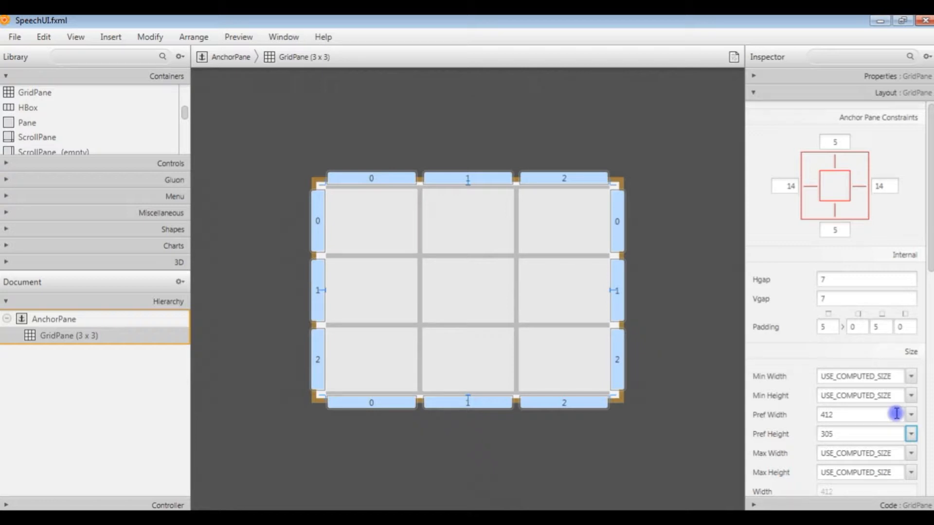
{"action": "mouse_move", "coordinate": [394, 259]}
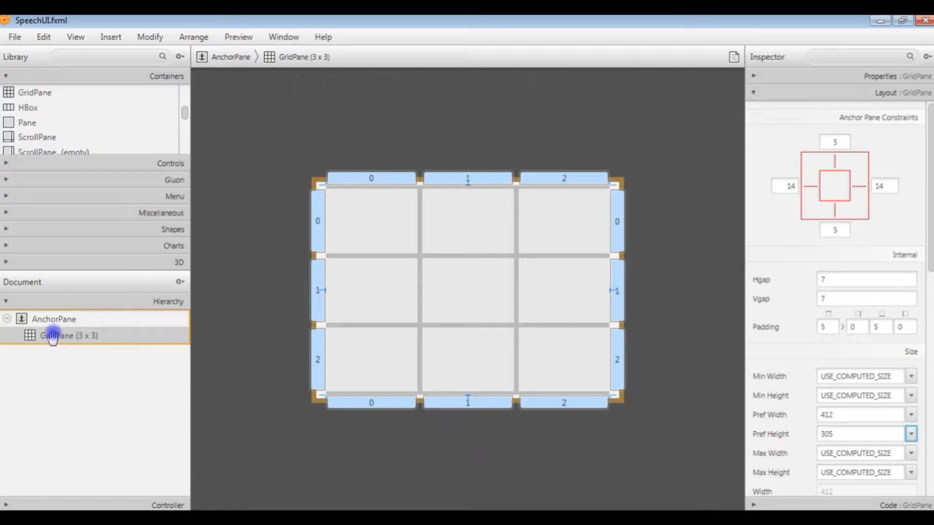
Add rows to the GridPane from its Hierarchy context menu, building a 3 by 10 grid
{"action": "right_click", "coordinate": [68, 335]}
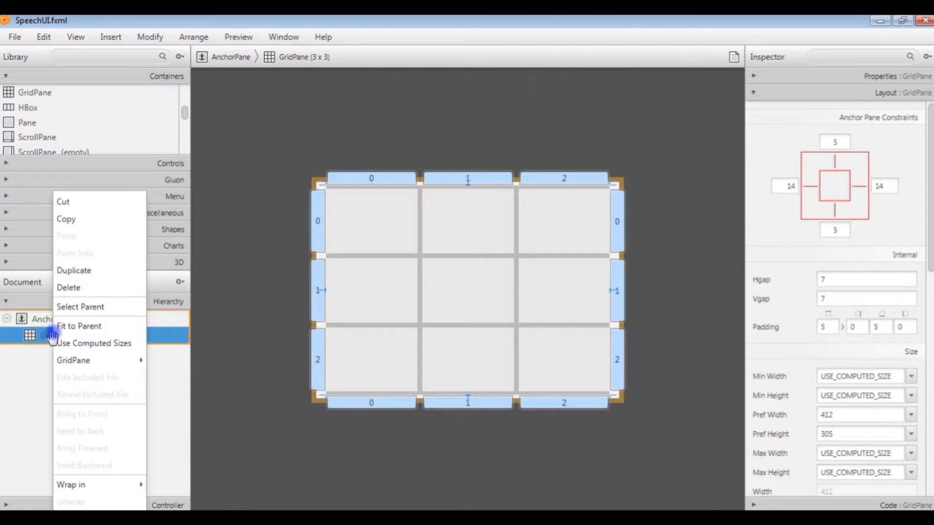
{"action": "mouse_move", "coordinate": [197, 417]}
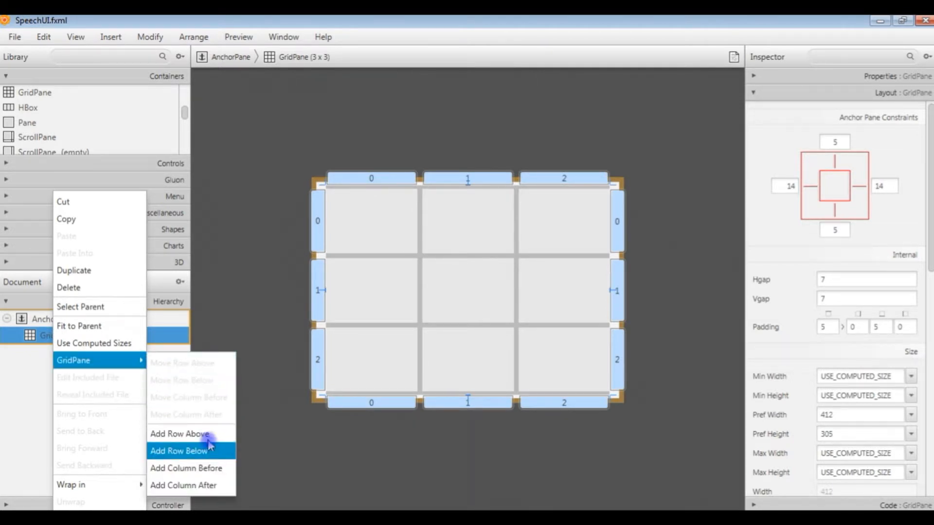
{"action": "left_click", "coordinate": [179, 450]}
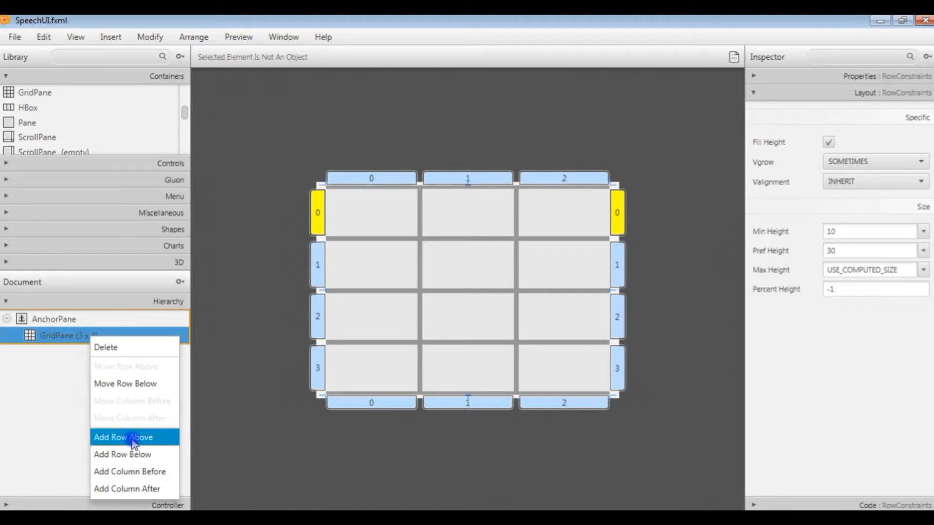
{"action": "left_click", "coordinate": [123, 437]}
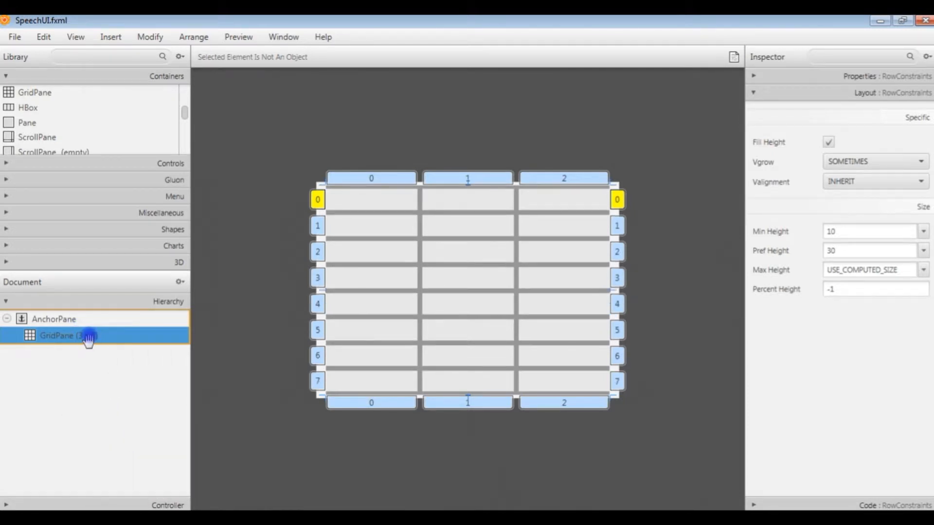
{"action": "right_click", "coordinate": [62, 335]}
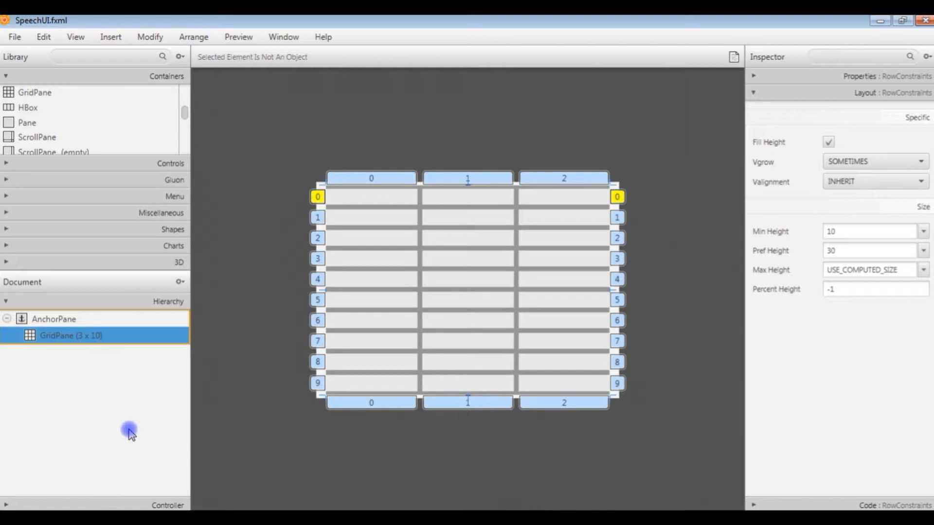
{"action": "mouse_move", "coordinate": [192, 139]}
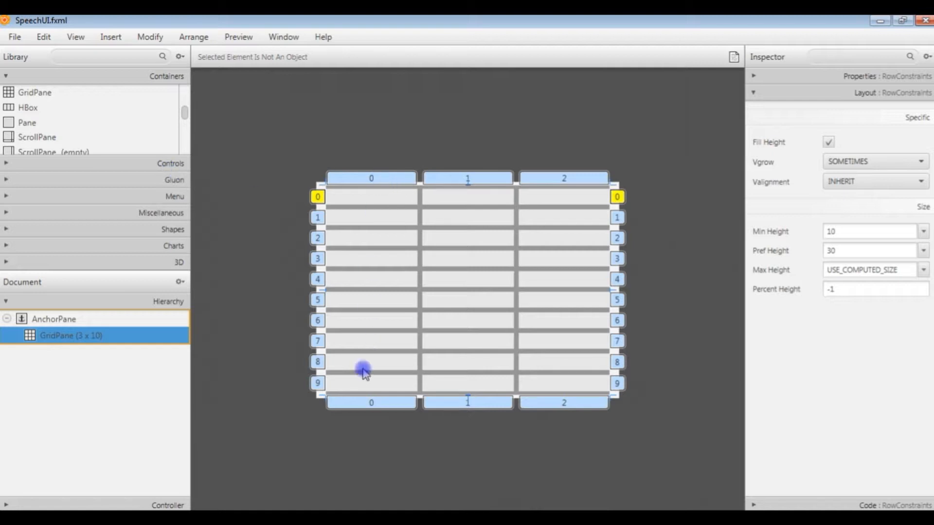
{"action": "mouse_move", "coordinate": [266, 262]}
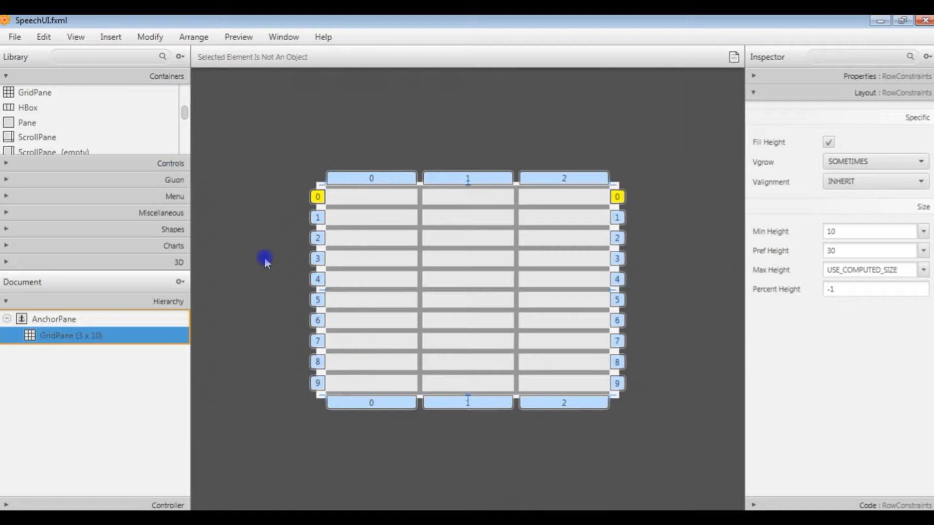
{"action": "mouse_move", "coordinate": [322, 193]}
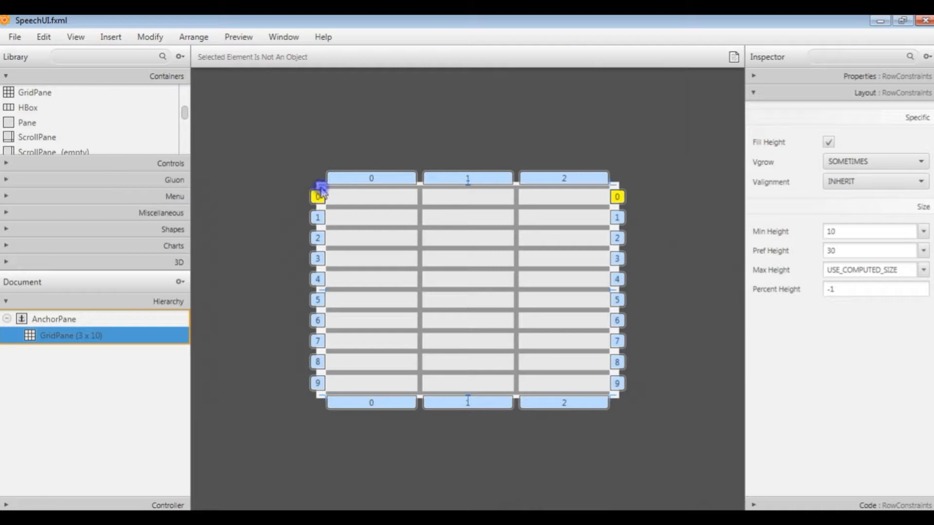
{"action": "mouse_move", "coordinate": [170, 180]}
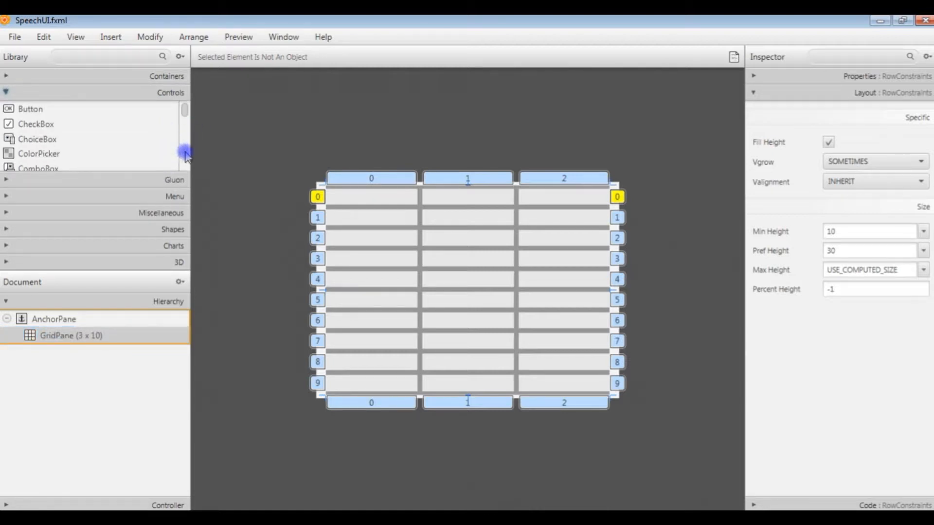
Drag Labels from Controls into column 0 of the grid rows
{"action": "scroll", "scroll_direction": "down", "scroll_amount": 3}
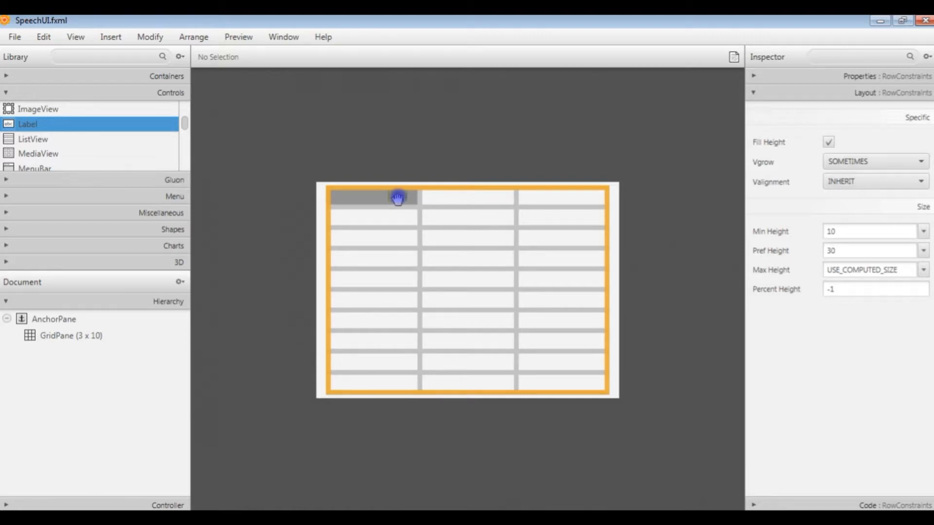
{"action": "left_click_drag", "start_coordinate": [27, 124], "coordinate": [372, 196]}
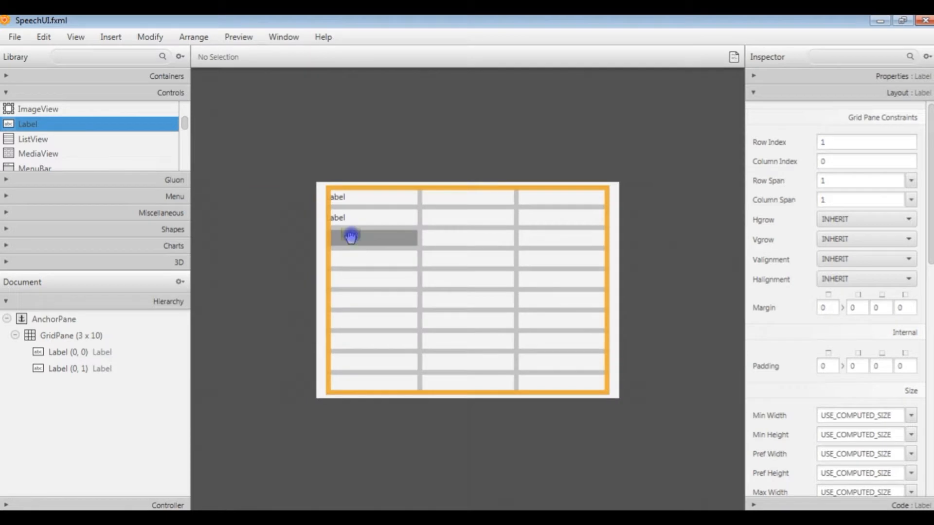
{"action": "left_click_drag", "start_coordinate": [27, 125], "coordinate": [352, 237]}
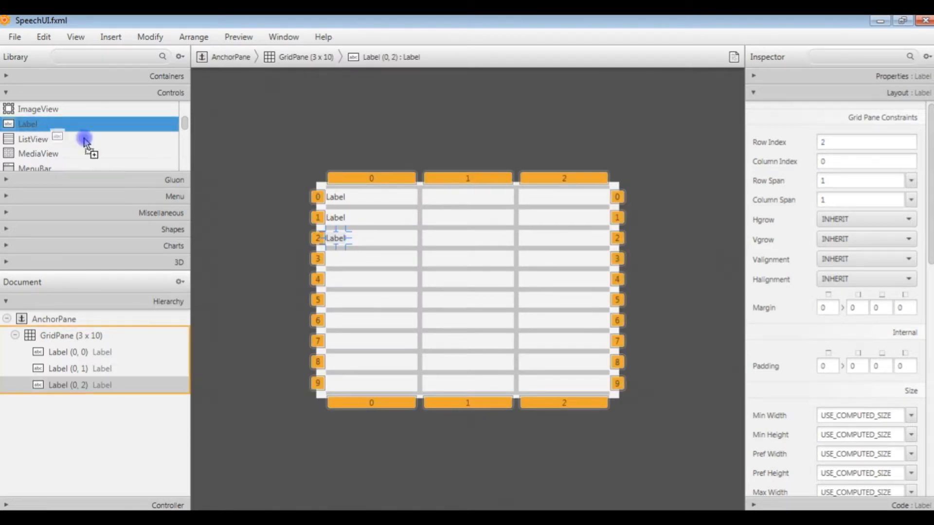
{"action": "left_click_drag", "start_coordinate": [27, 124], "coordinate": [335, 258]}
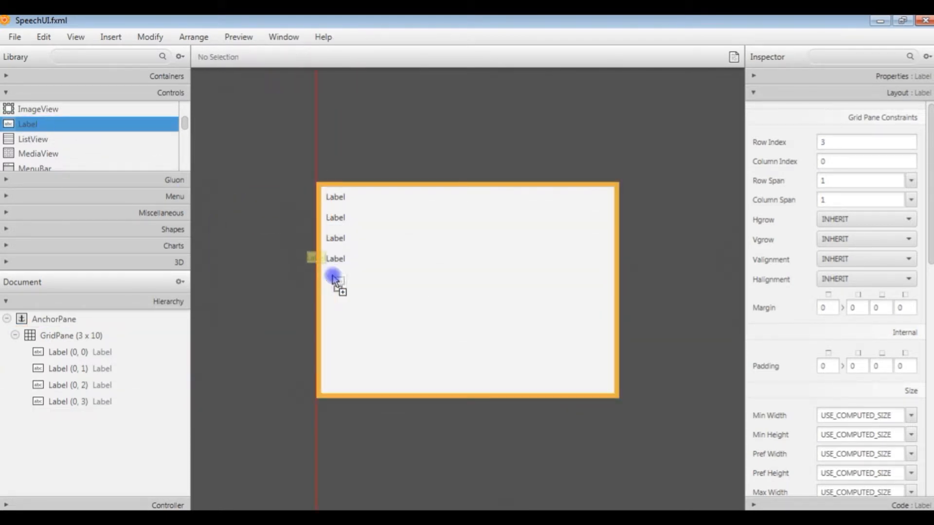
{"action": "left_click_drag", "start_coordinate": [336, 276], "coordinate": [355, 298]}
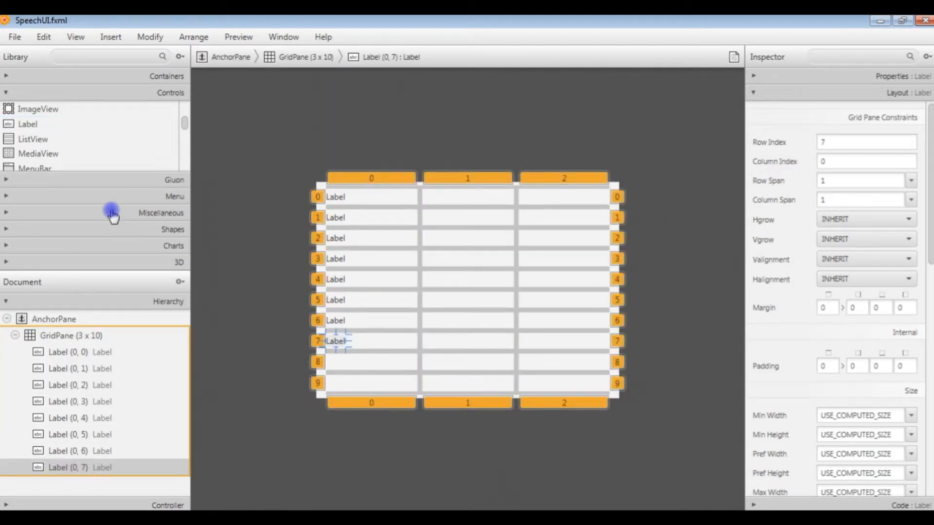
{"action": "mouse_move", "coordinate": [164, 128]}
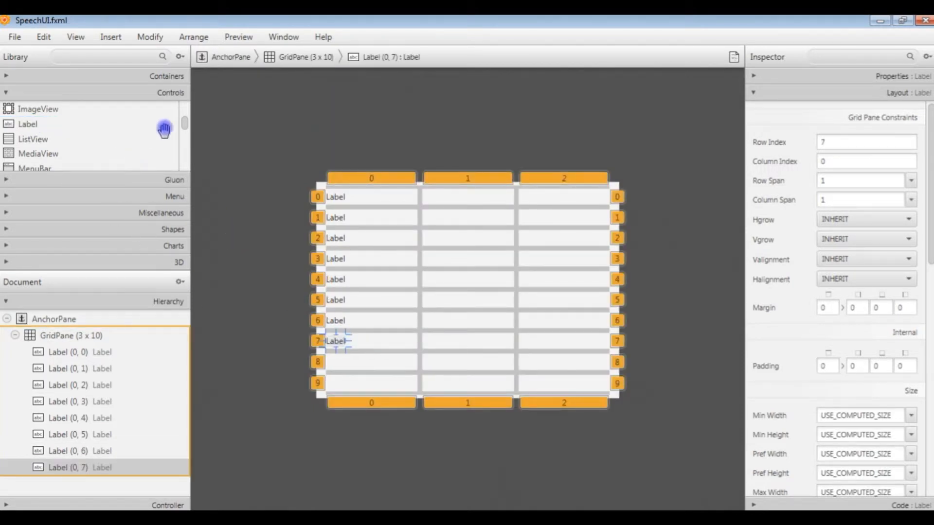
{"action": "mouse_move", "coordinate": [186, 125]}
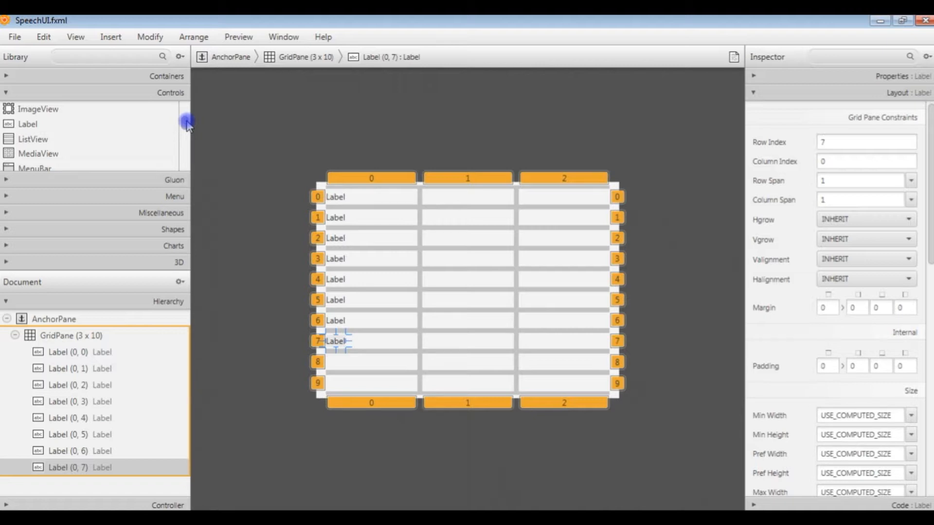
Drop a ChoiceBox into column 1, row 1, beside the second Label
{"action": "left_click", "coordinate": [27, 124]}
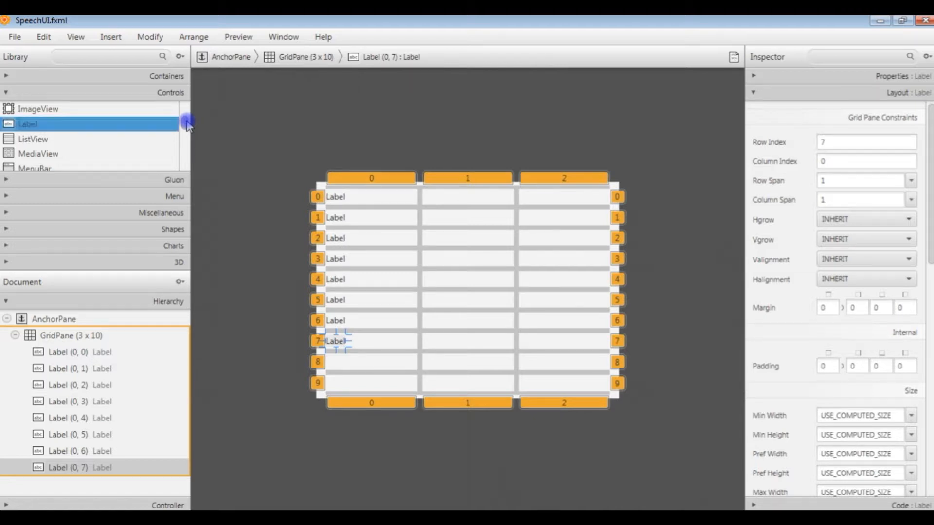
{"action": "scroll", "scroll_direction": "down", "scroll_amount": 3}
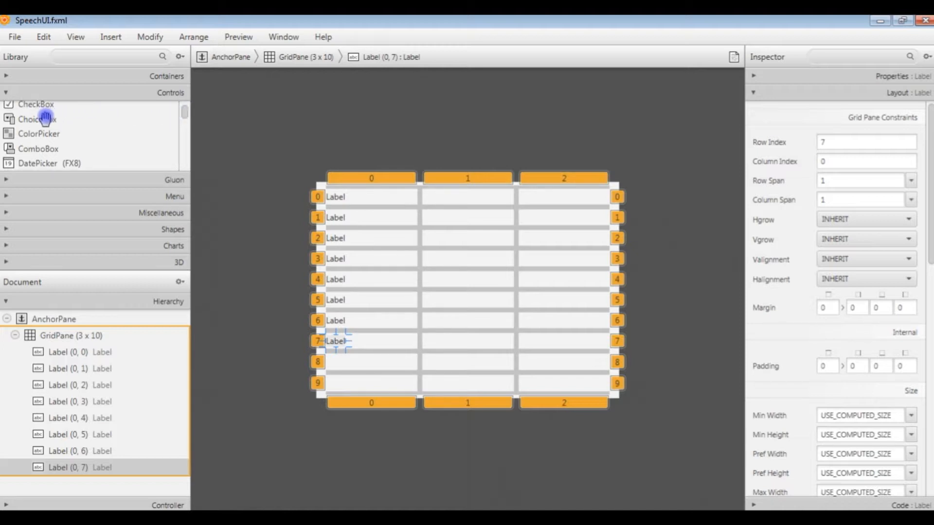
{"action": "left_click_drag", "start_coordinate": [37, 119], "coordinate": [461, 218]}
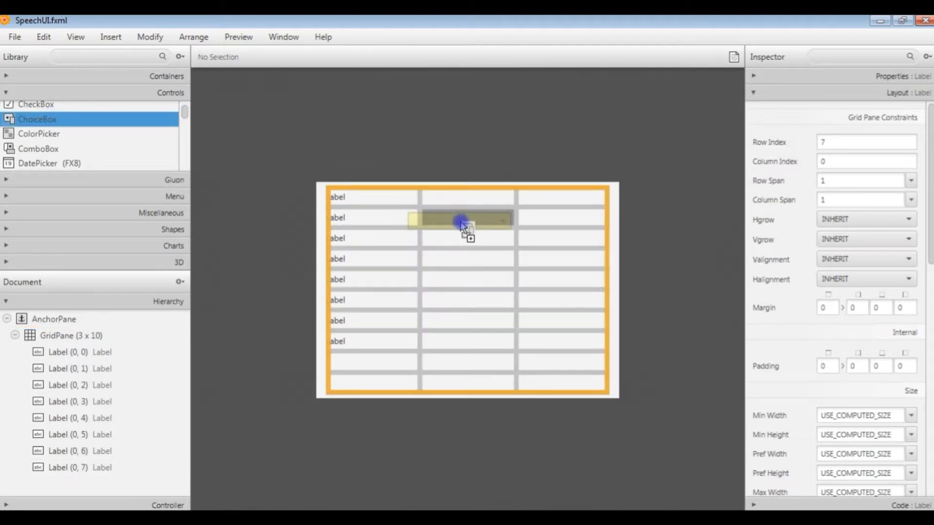
{"action": "left_click_drag", "start_coordinate": [37, 119], "coordinate": [468, 218]}
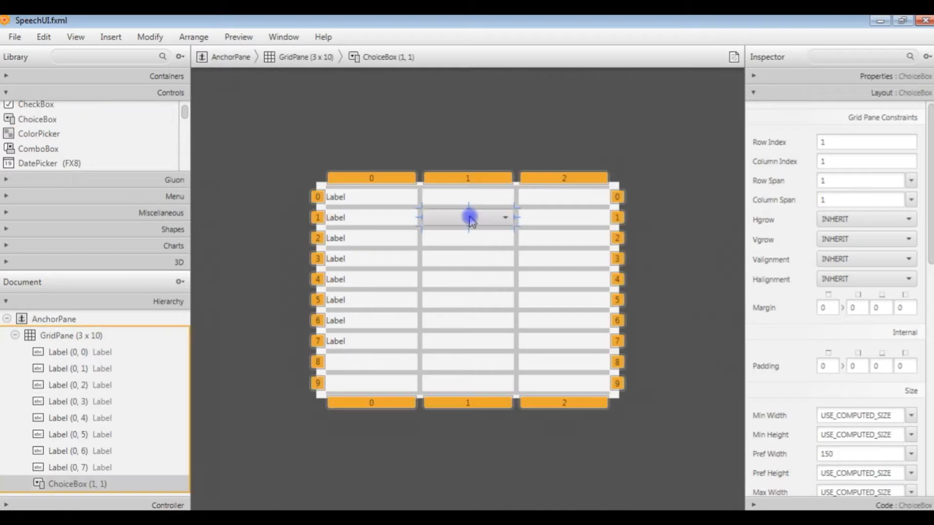
{"action": "mouse_move", "coordinate": [345, 214]}
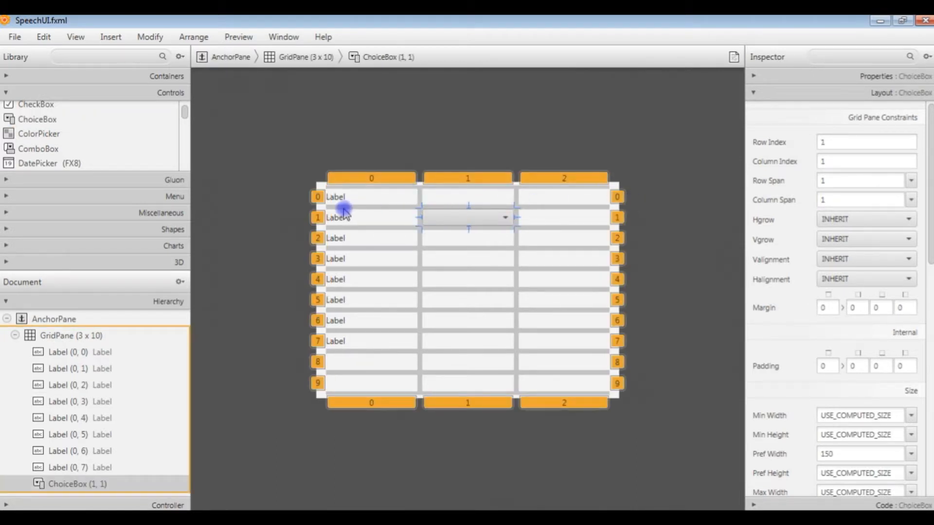
{"action": "mouse_move", "coordinate": [81, 156]}
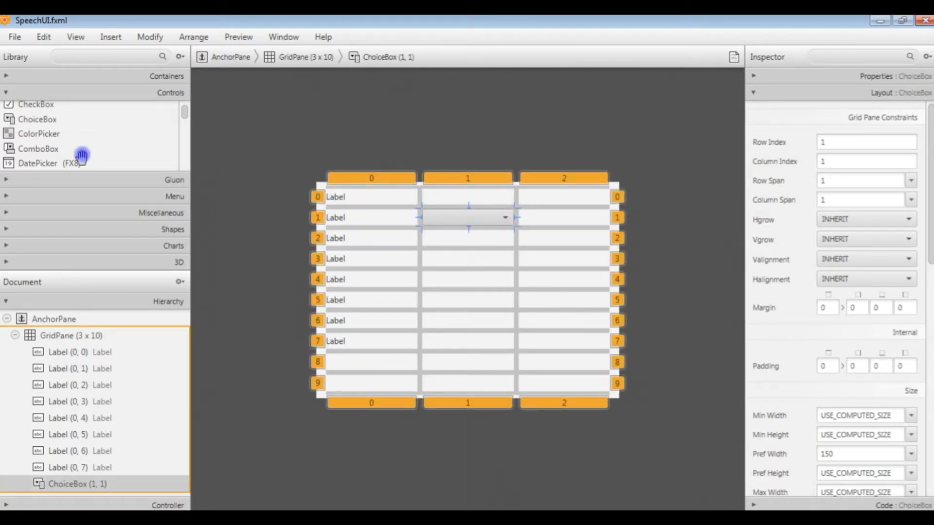
{"action": "mouse_move", "coordinate": [88, 144]}
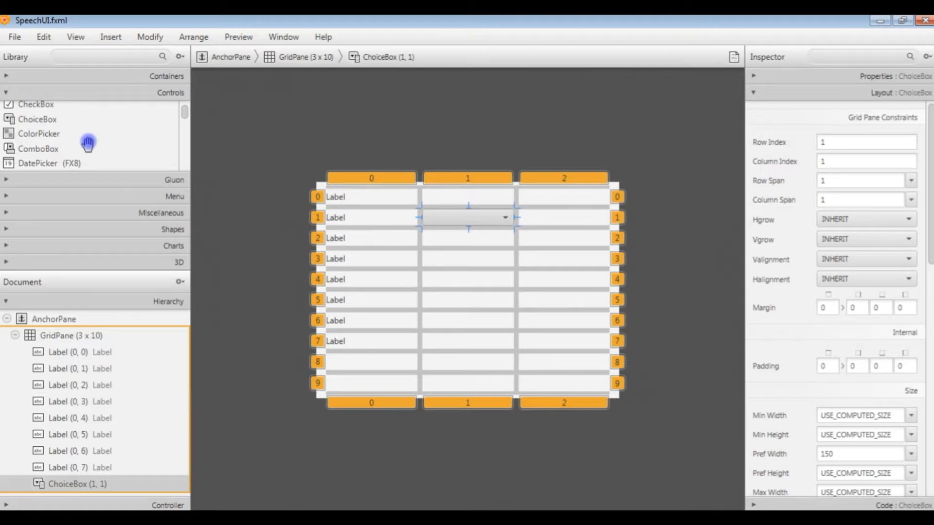
{"action": "mouse_move", "coordinate": [185, 160]}
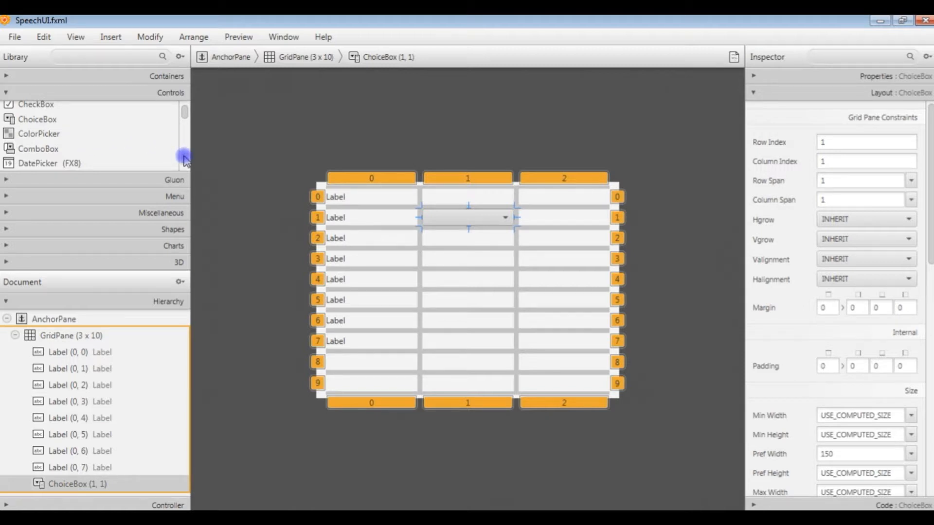
{"action": "scroll", "scroll_direction": "down", "scroll_amount": 3}
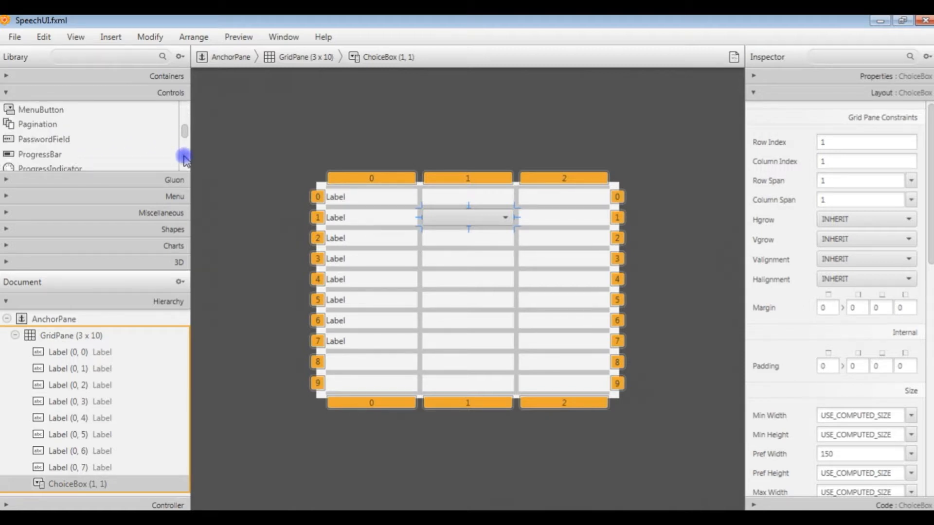
{"action": "scroll", "scroll_direction": "down", "scroll_amount": 3}
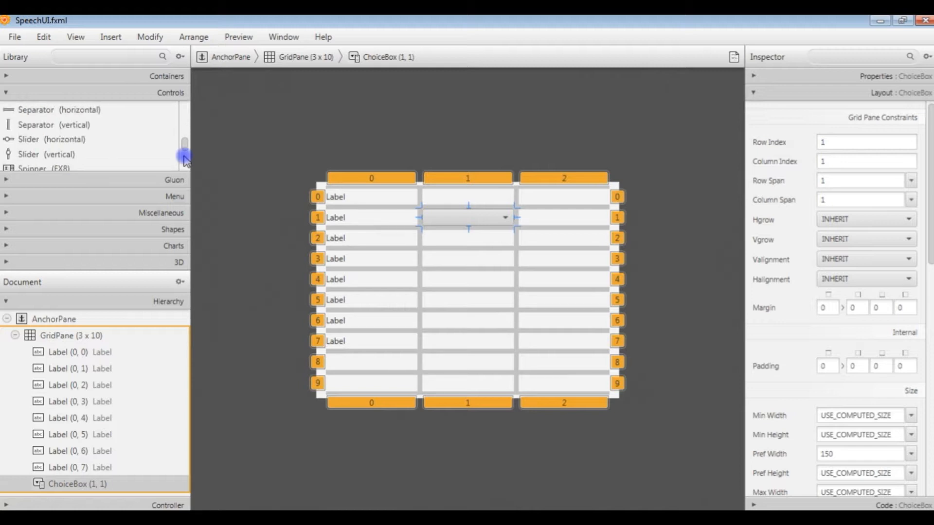
{"action": "scroll", "scroll_direction": "down", "scroll_amount": 3}
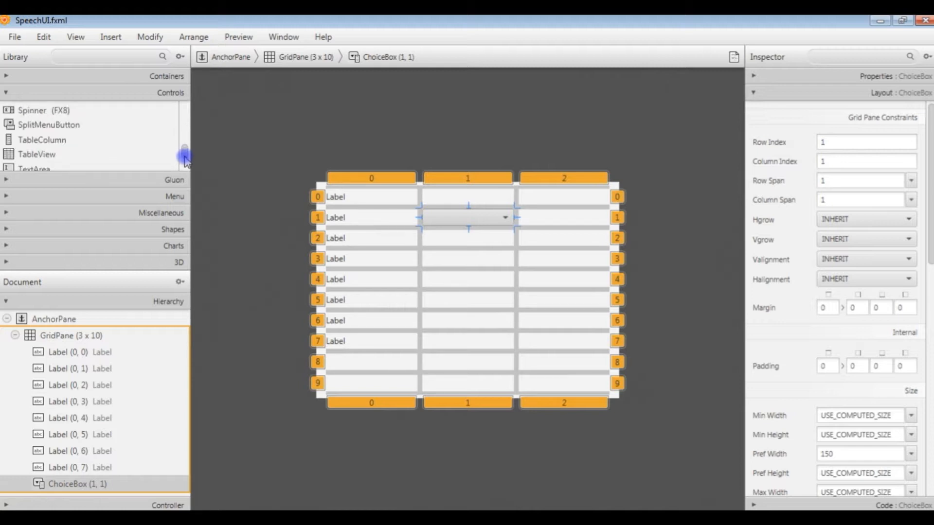
{"action": "scroll", "scroll_direction": "down", "scroll_amount": 3}
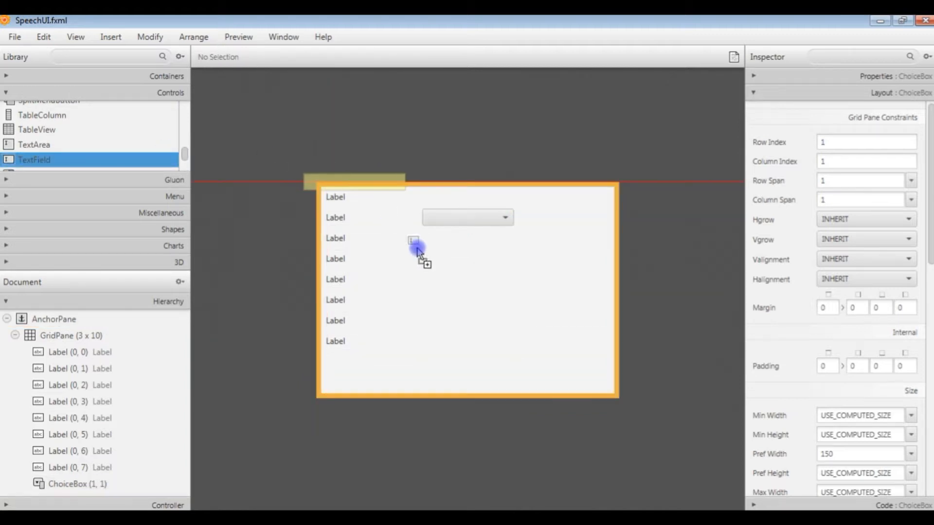
Drop text fields into column 1 and a text area beside the choice box in row 1
{"action": "left_click_drag", "start_coordinate": [35, 159], "coordinate": [413, 238]}
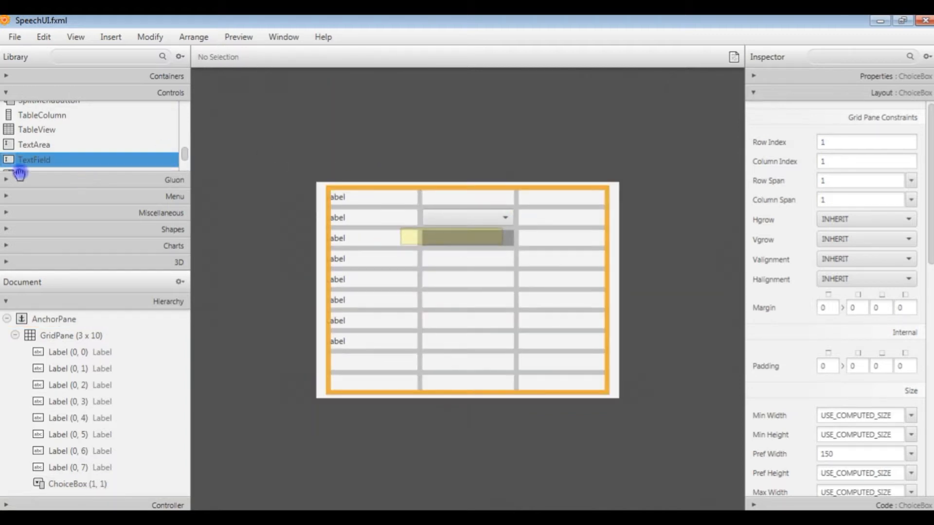
{"action": "left_click_drag", "start_coordinate": [35, 159], "coordinate": [468, 238]}
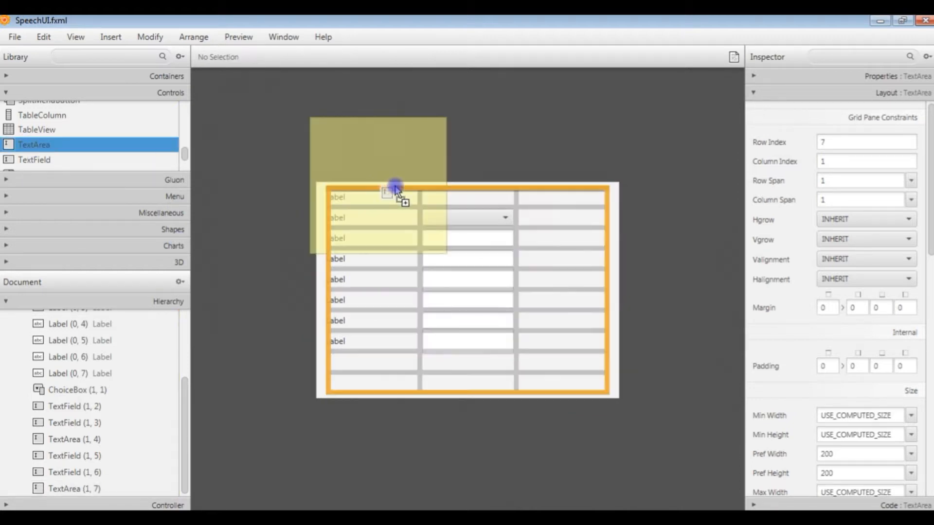
{"action": "left_click_drag", "start_coordinate": [396, 190], "coordinate": [569, 217]}
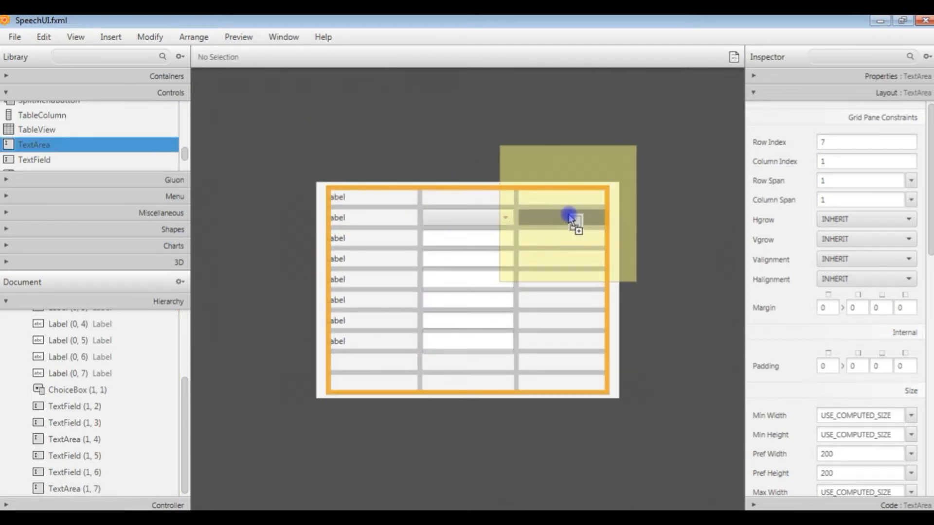
{"action": "left_click", "coordinate": [563, 218]}
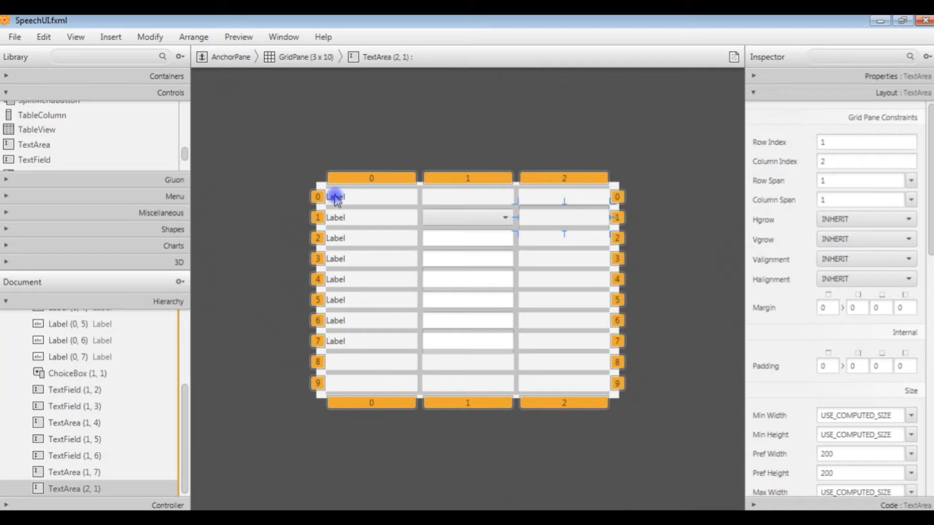
Set the row-0 title label's Column Span to 3
{"action": "left_click", "coordinate": [336, 197]}
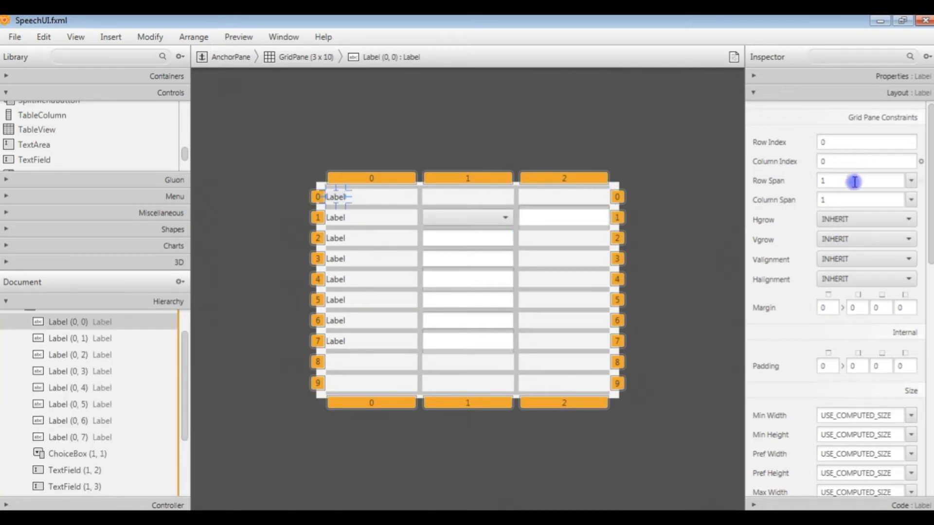
{"action": "left_click", "coordinate": [860, 199]}
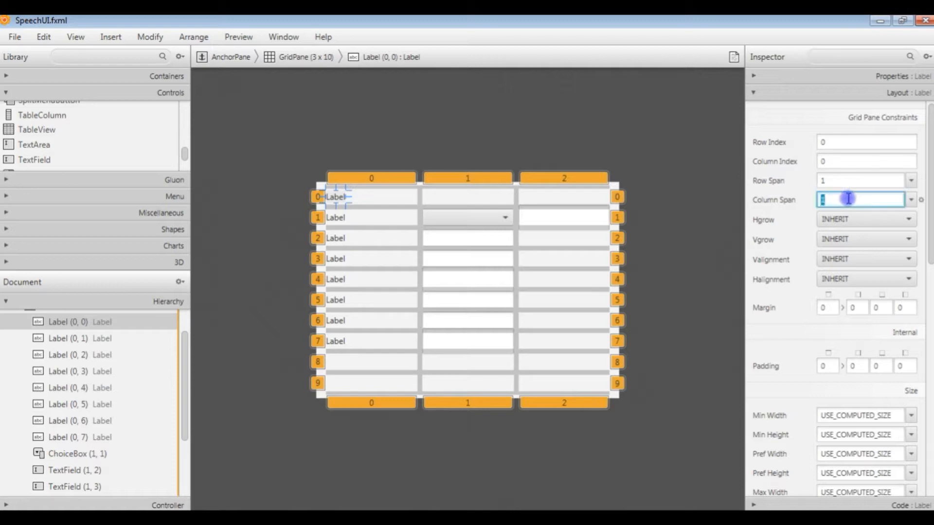
{"action": "type", "text": "3"}
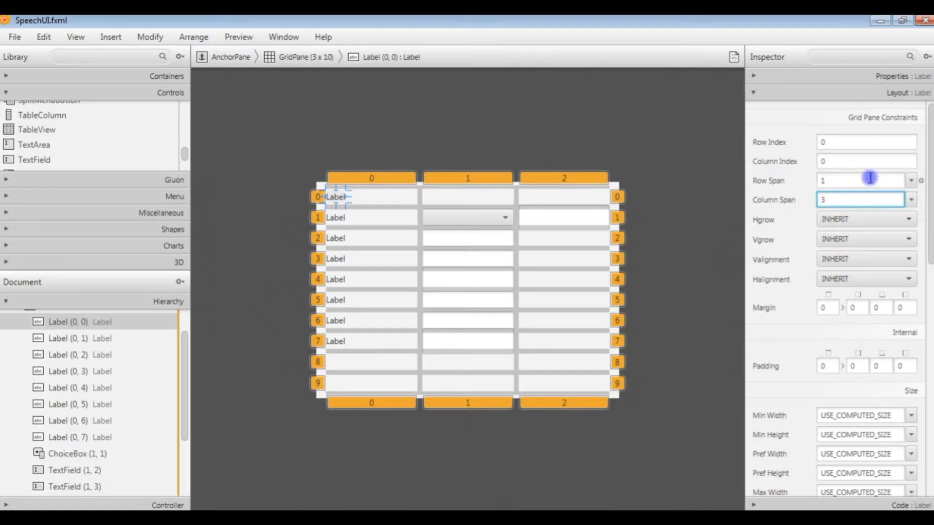
{"action": "left_click", "coordinate": [861, 180]}
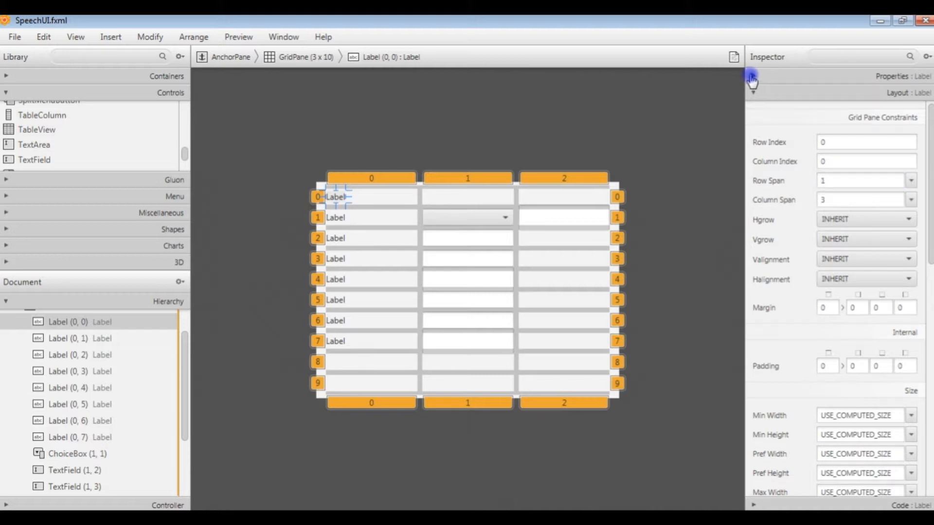
Change the top label's text to 'Speech Tester' and center-align it
{"action": "left_click", "coordinate": [753, 76]}
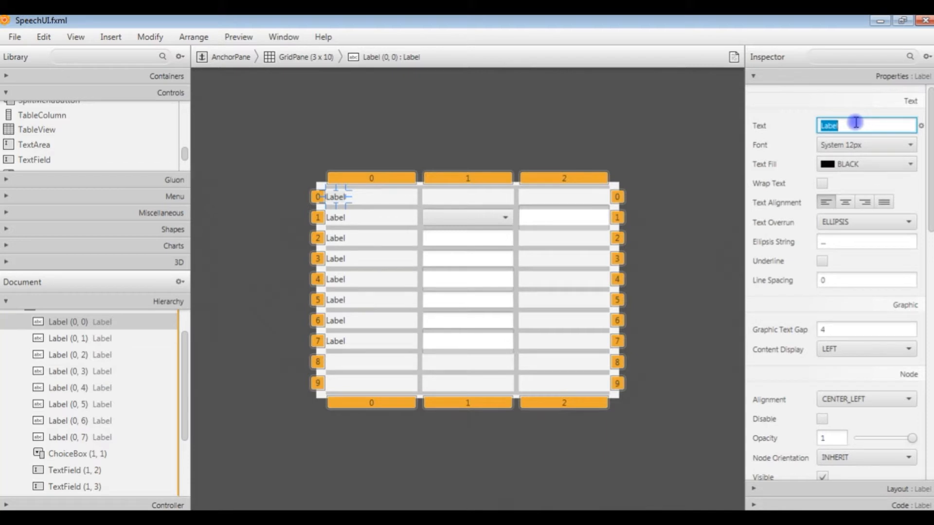
{"action": "type", "text": "Speech Tester"}
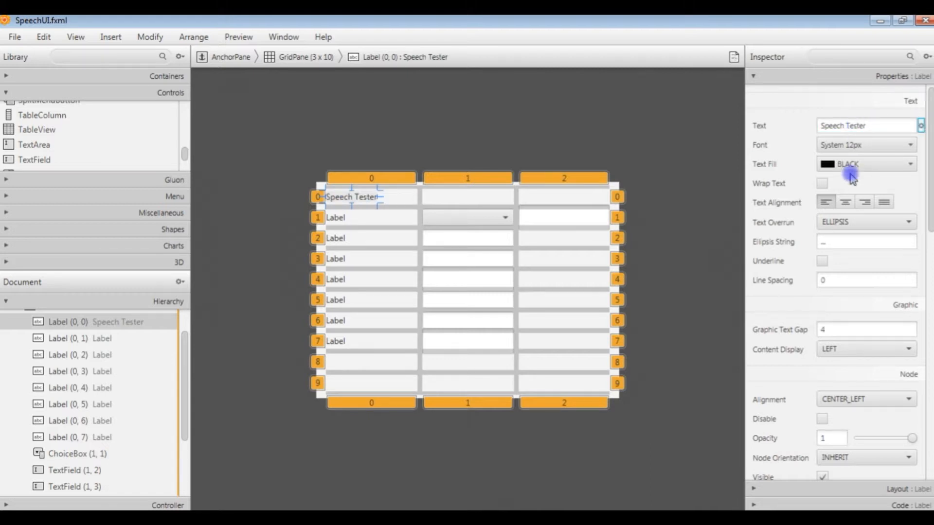
{"action": "left_click", "coordinate": [845, 202]}
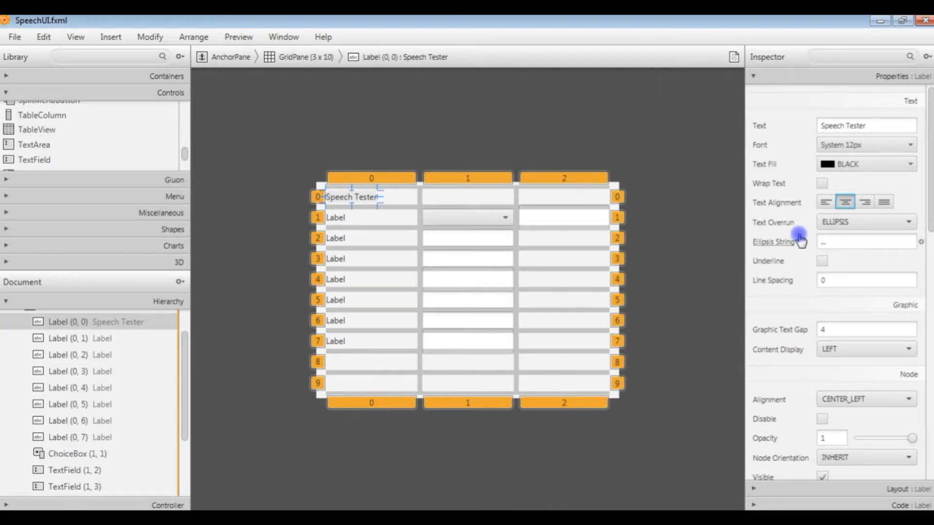
Rename the column-0 labels Voice, Pitch, Pitch range, Pitch shift, Rate, Duration stretch, Text to speak
{"action": "left_click", "coordinate": [335, 217]}
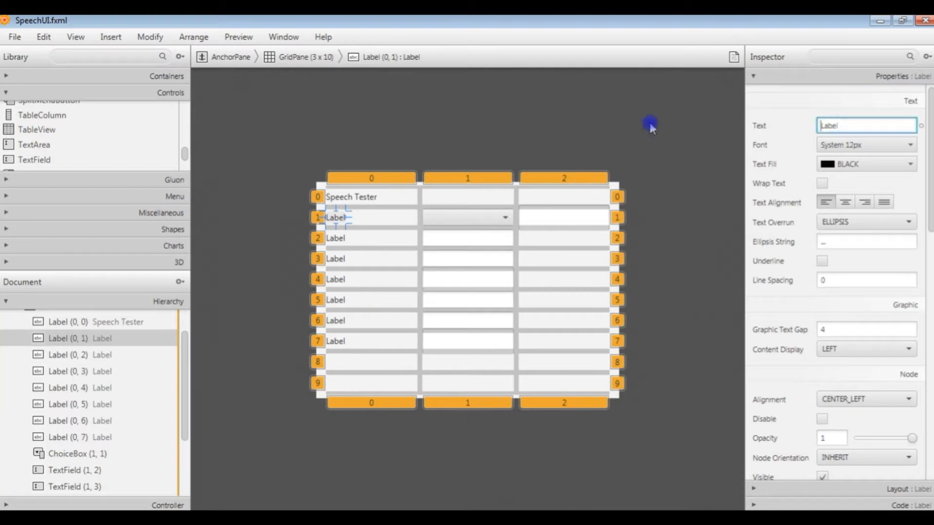
{"action": "type", "text": "Voice"}
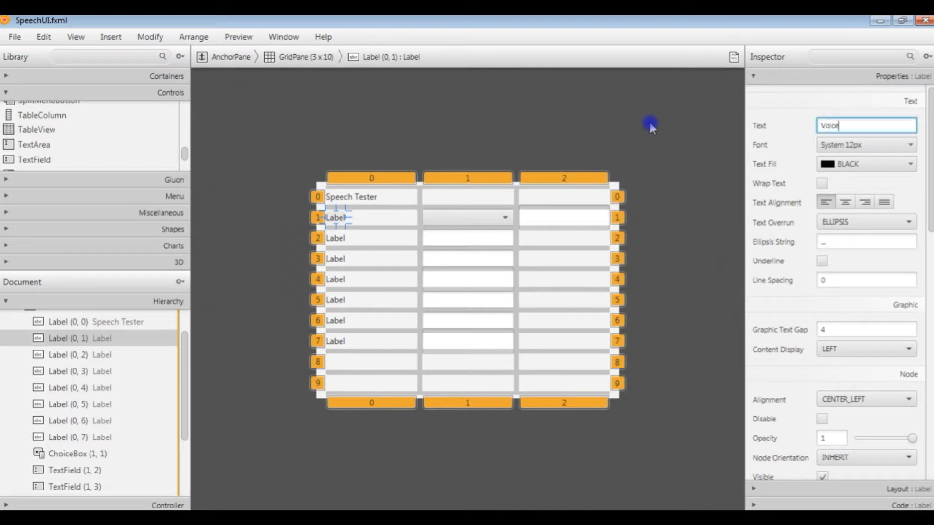
{"action": "left_click", "coordinate": [335, 238]}
{"action": "type", "text": "P"}
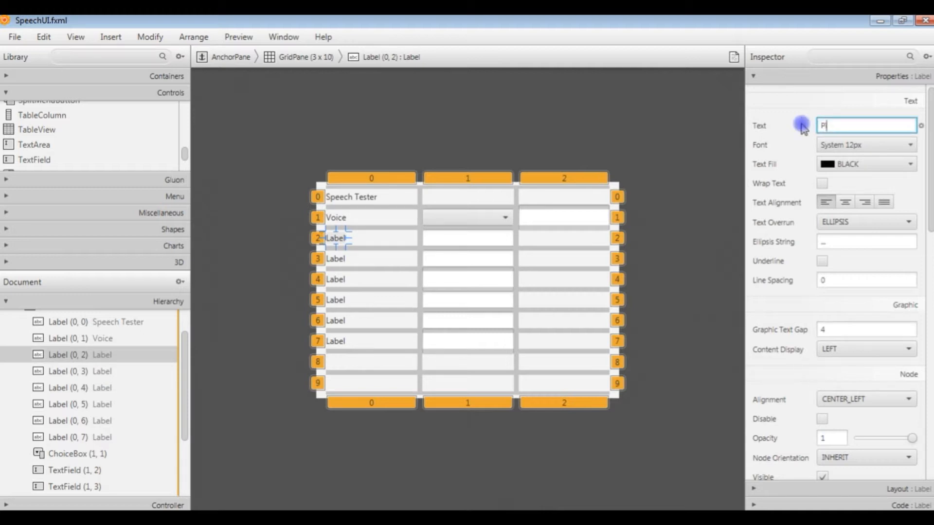
{"action": "type", "text": "itch range"}
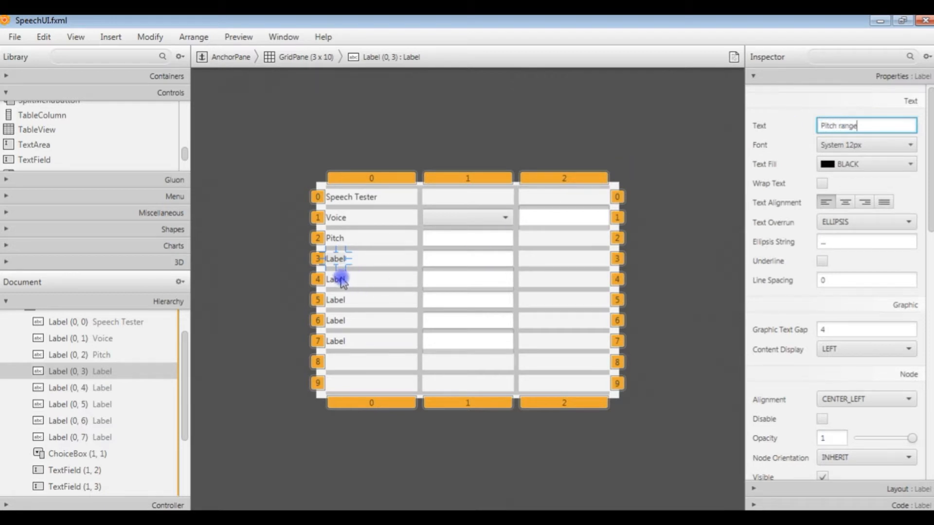
{"action": "left_click", "coordinate": [337, 279]}
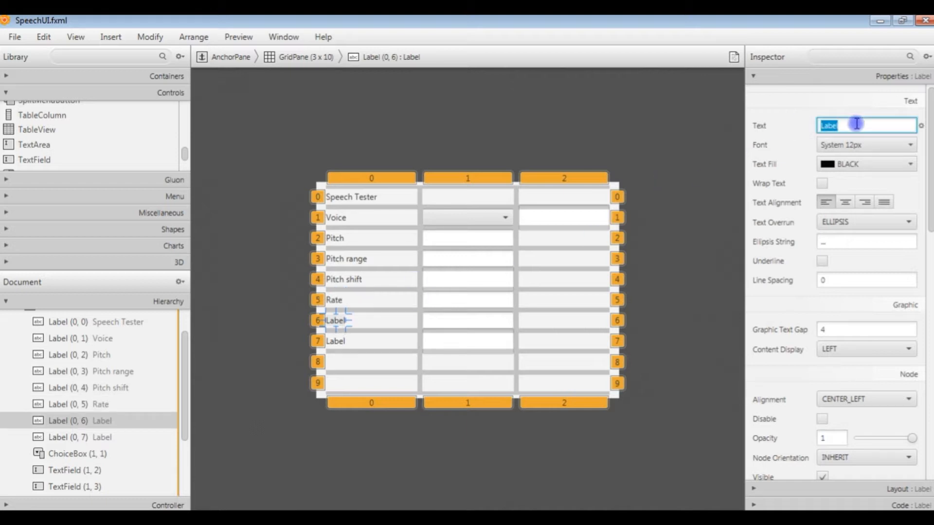
{"action": "type", "text": "Duration stretch"}
{"action": "left_click", "coordinate": [371, 341]}
{"action": "type", "text": "Text to speak"}
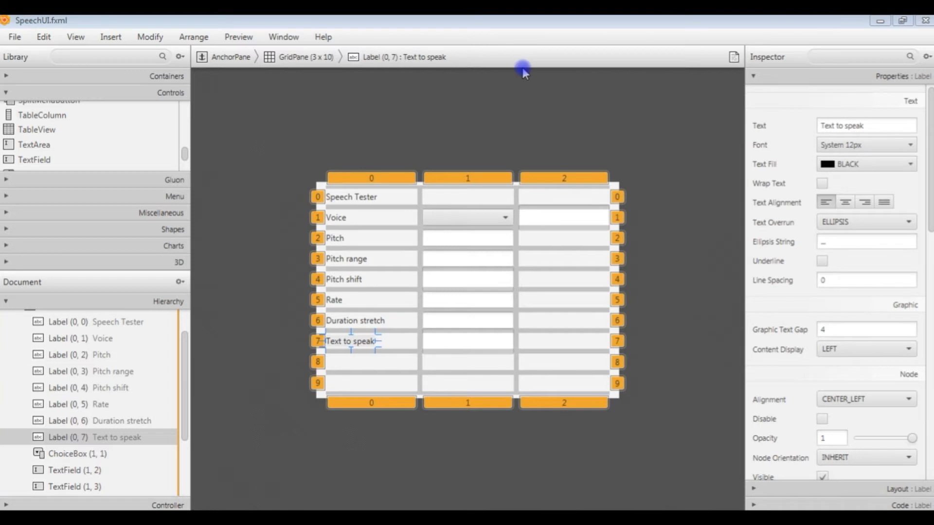
{"action": "mouse_move", "coordinate": [420, 198]}
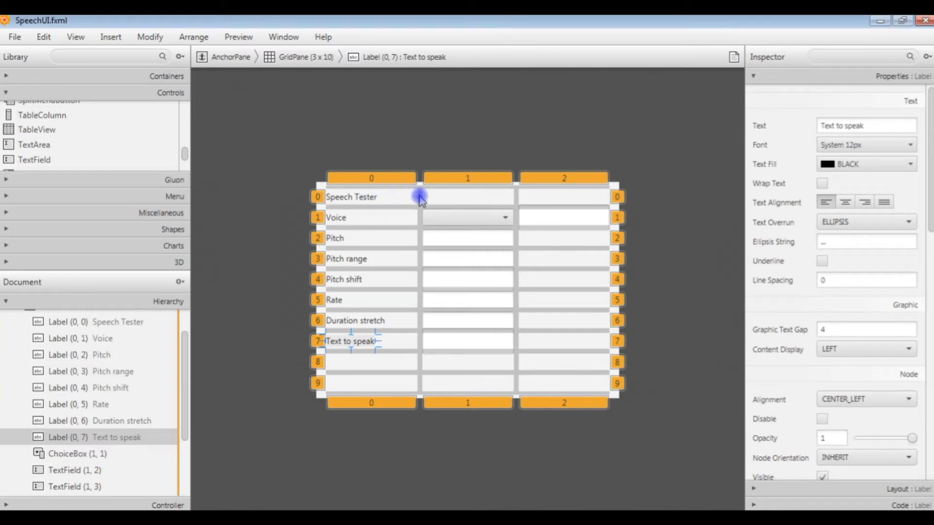
Widen the Speech Tester title label and set its font family to Calibri
{"action": "left_click", "coordinate": [351, 197]}
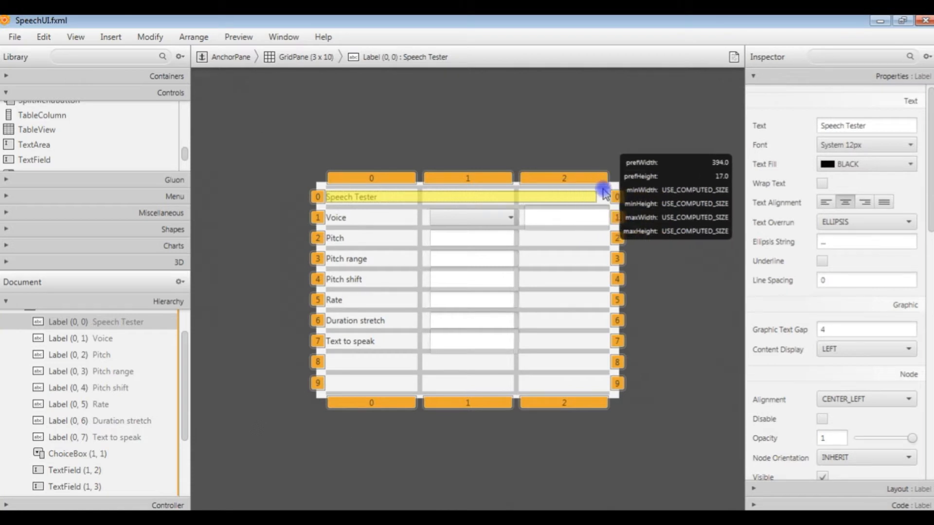
{"action": "left_click_drag", "start_coordinate": [604, 189], "coordinate": [616, 193]}
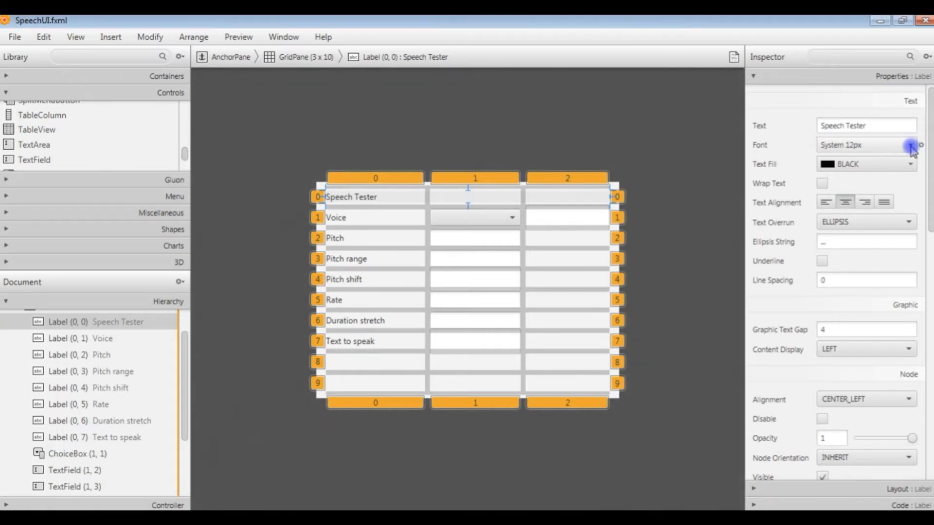
{"action": "left_click", "coordinate": [911, 146]}
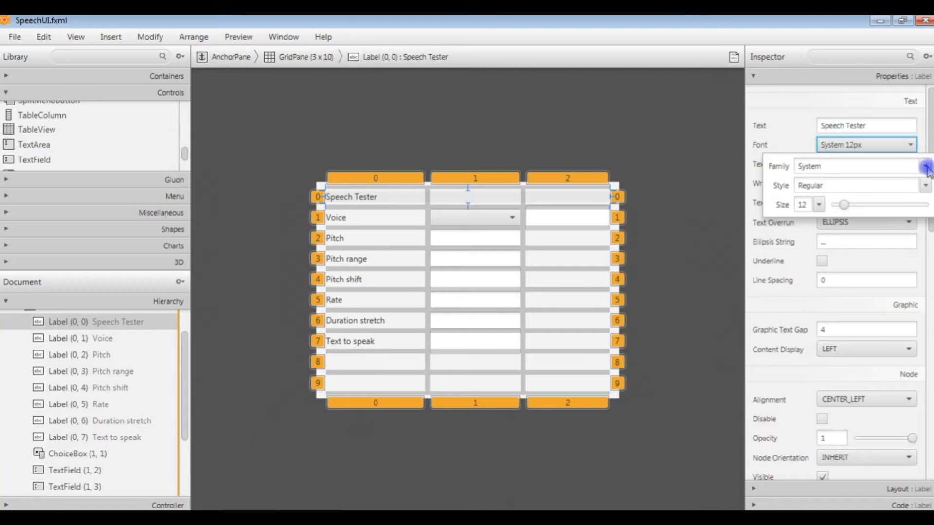
{"action": "left_click", "coordinate": [927, 167]}
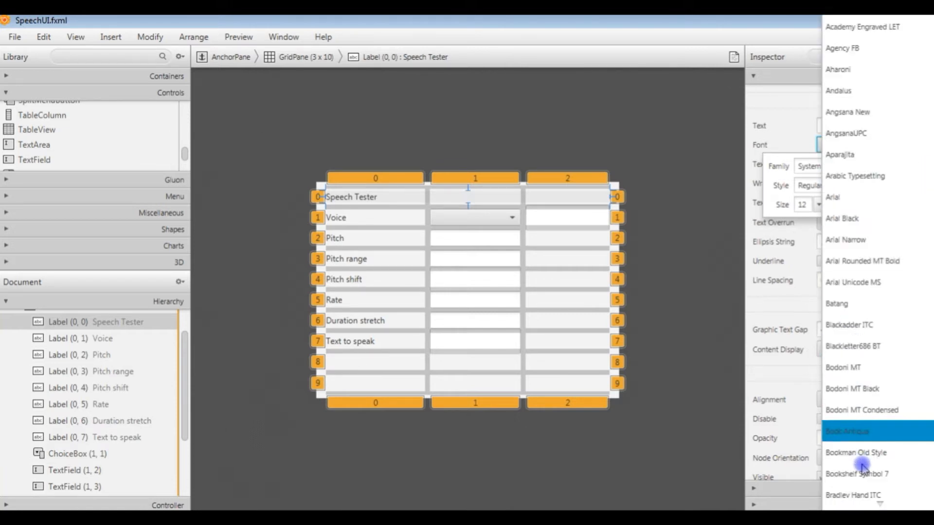
{"action": "scroll", "scroll_direction": "down", "scroll_amount": 3}
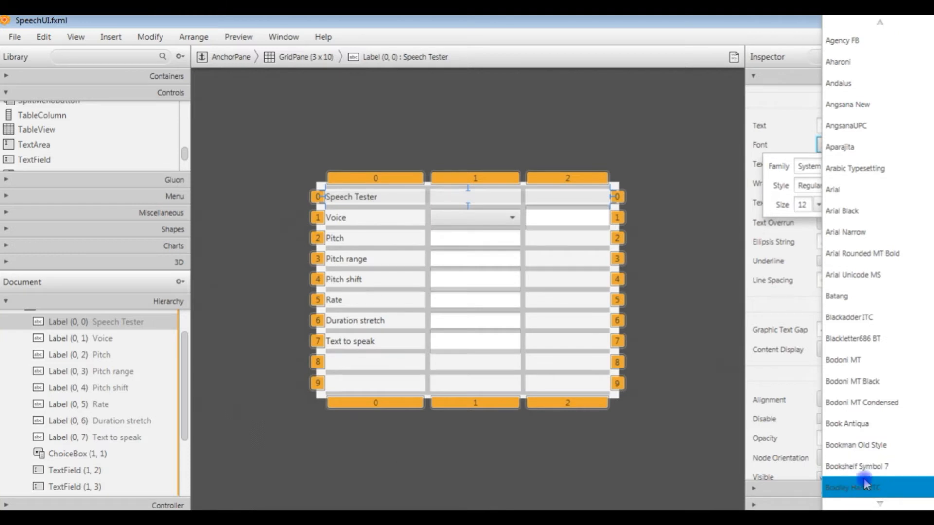
{"action": "scroll", "scroll_direction": "down", "scroll_amount": 3}
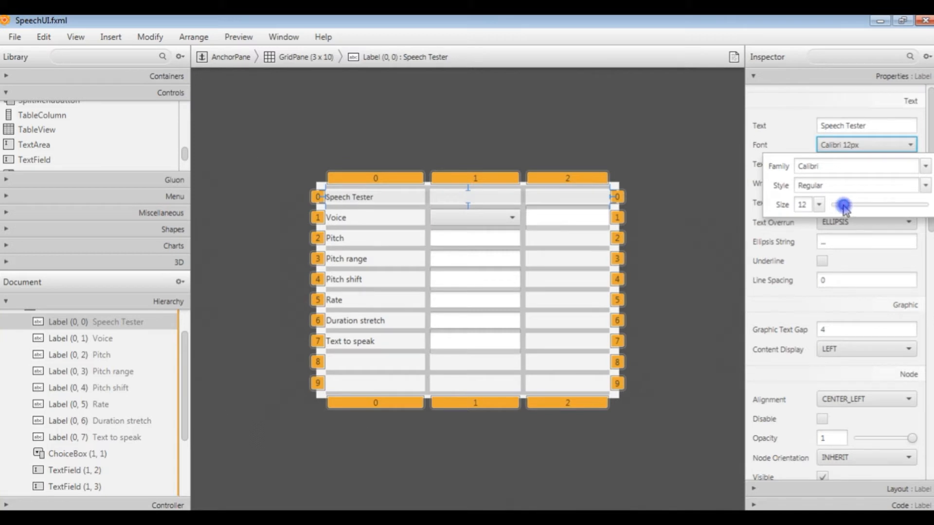
Raise the title font size to 23 and set the style to Bold
{"action": "left_click_drag", "start_coordinate": [843, 205], "coordinate": [854, 205]}
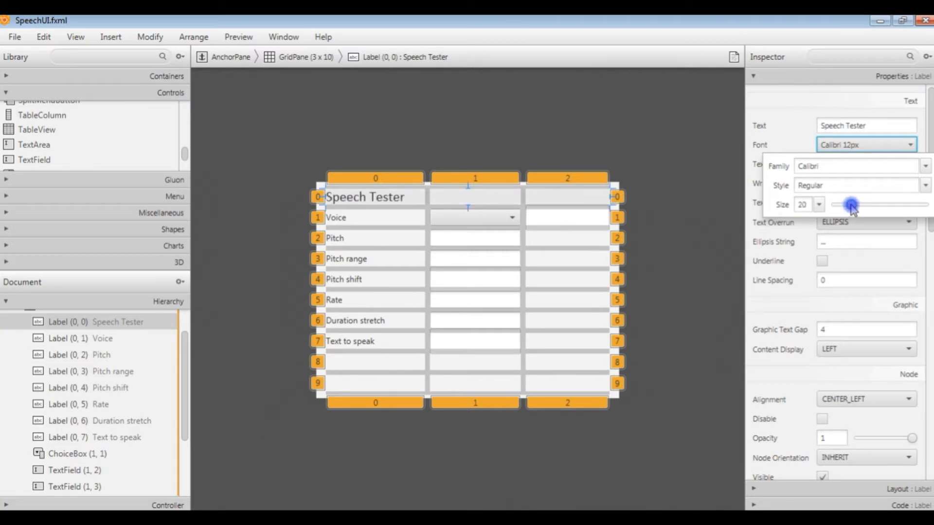
{"action": "left_click_drag", "start_coordinate": [849, 205], "coordinate": [855, 205]}
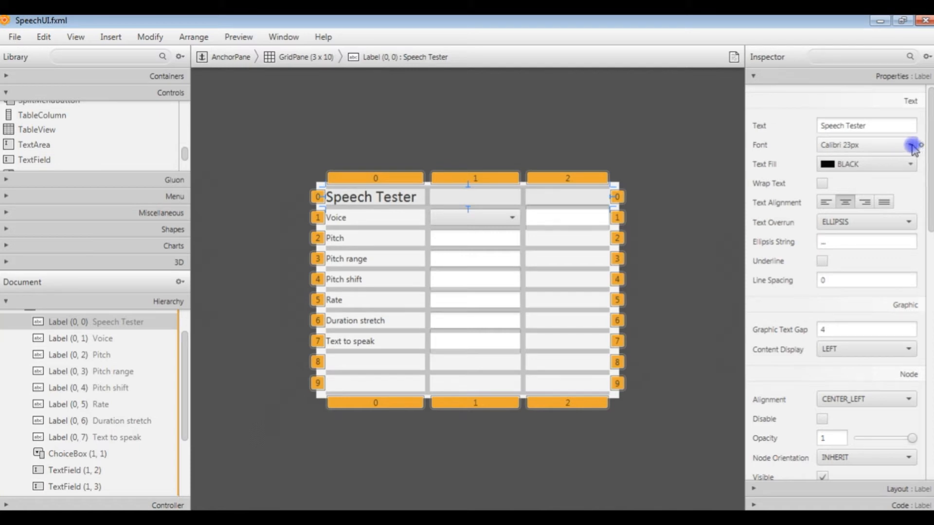
{"action": "left_click", "coordinate": [913, 144]}
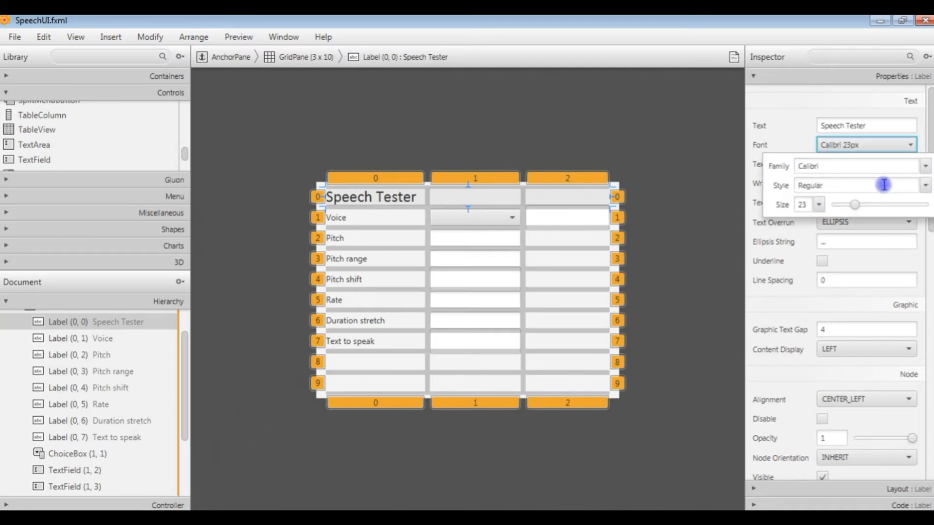
{"action": "left_click", "coordinate": [925, 185]}
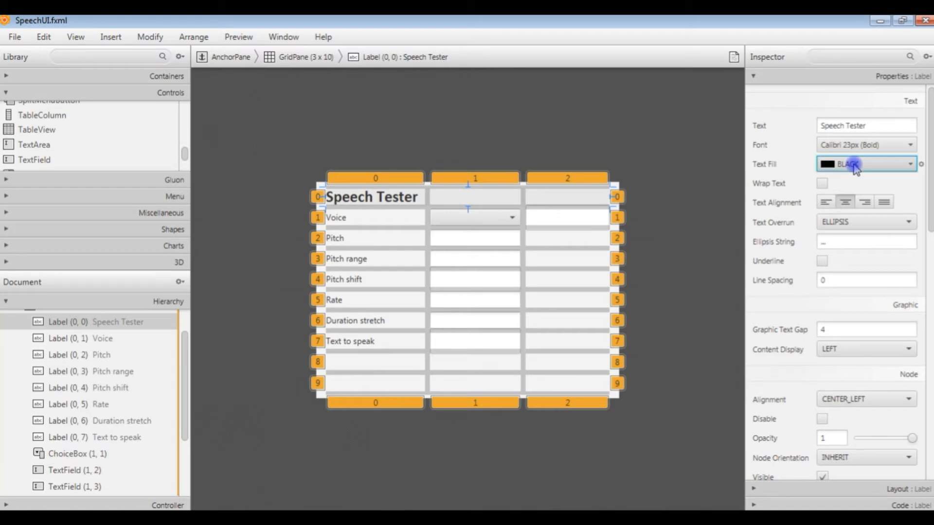
Give the heading a solid text fill with opacity about 0.79
{"action": "left_click", "coordinate": [866, 164]}
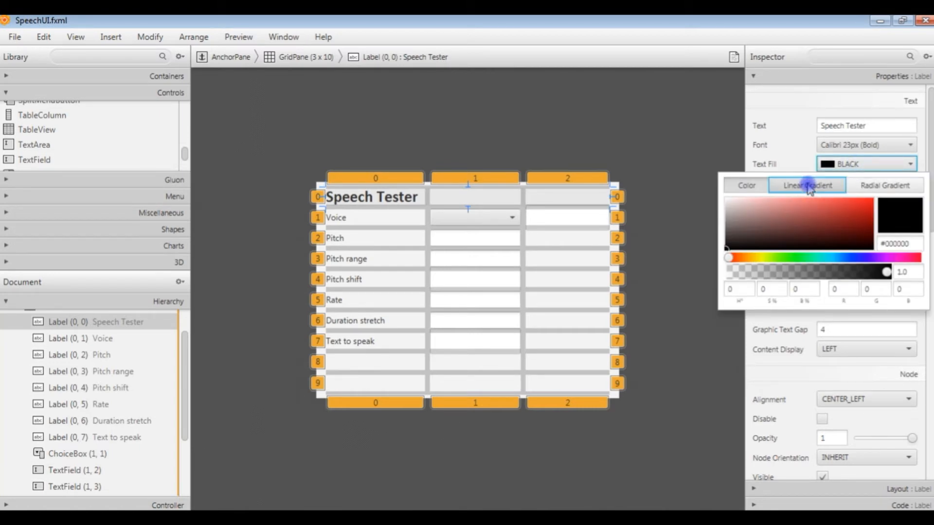
{"action": "left_click", "coordinate": [806, 185]}
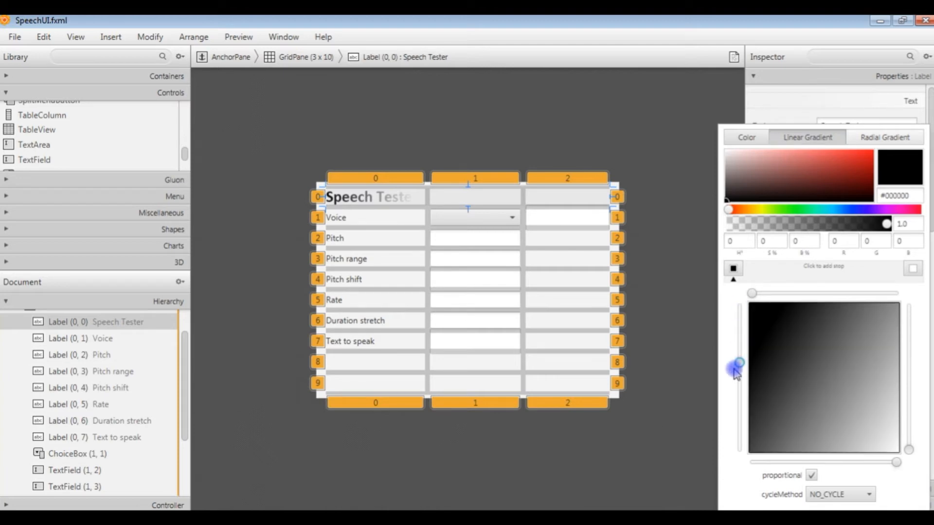
{"action": "left_click_drag", "start_coordinate": [737, 362], "coordinate": [738, 369]}
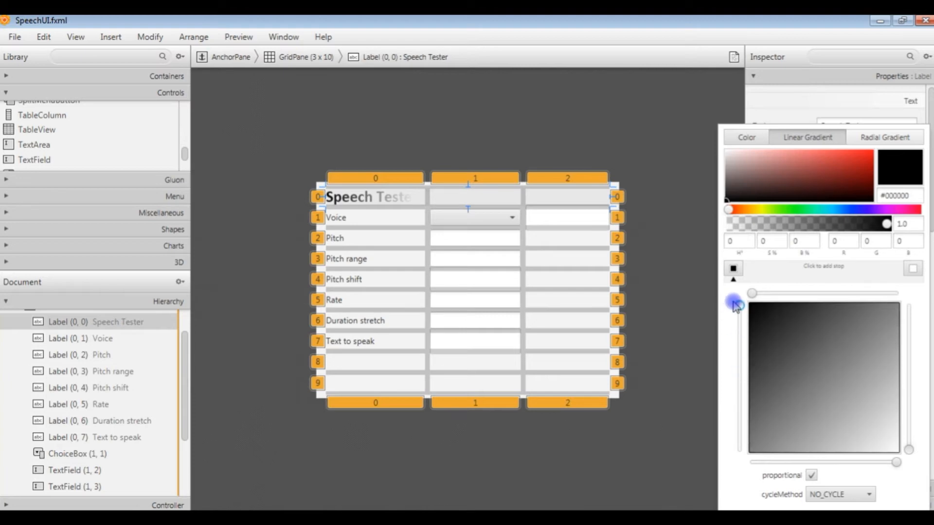
{"action": "left_click", "coordinate": [746, 138]}
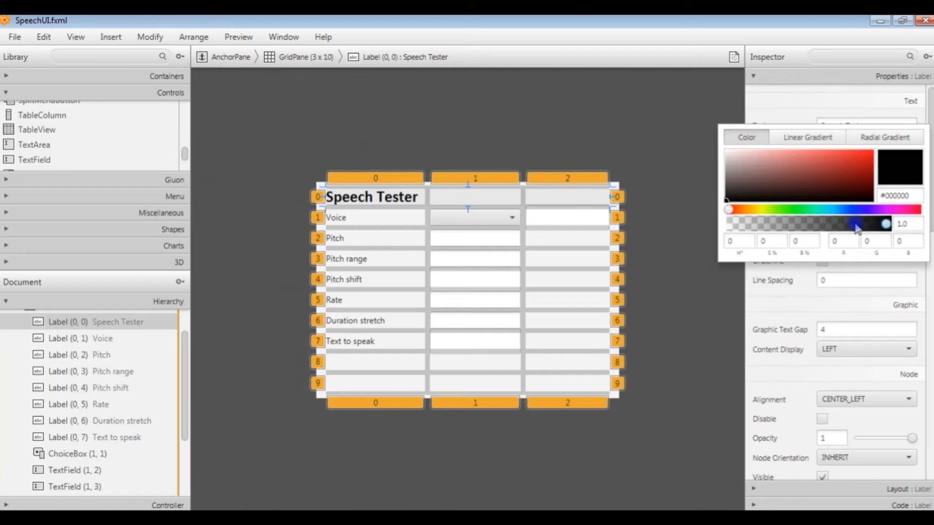
{"action": "left_click_drag", "start_coordinate": [885, 224], "coordinate": [854, 224]}
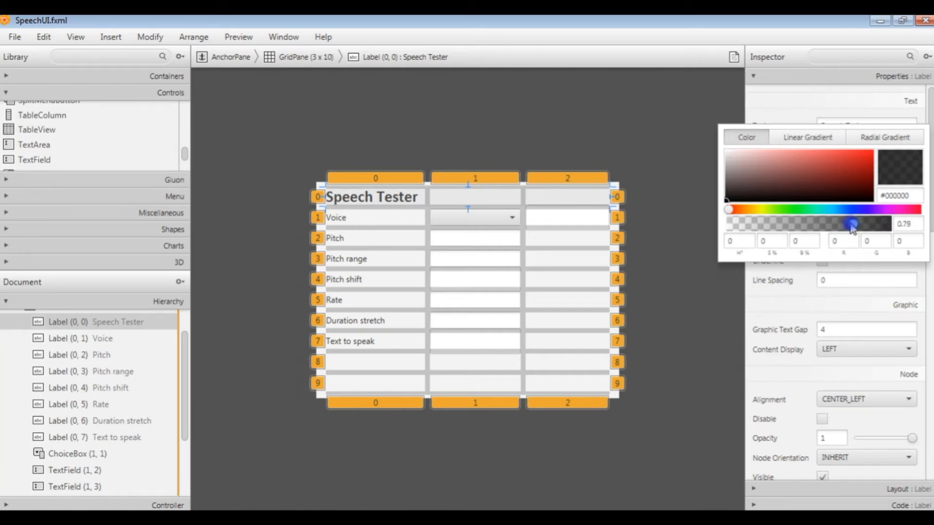
{"action": "left_click_drag", "start_coordinate": [853, 224], "coordinate": [844, 228]}
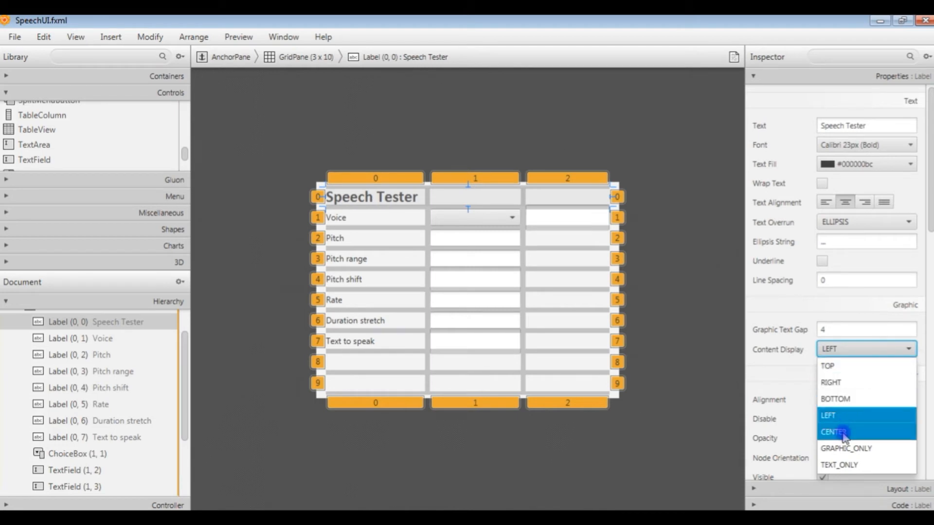
Set the heading's Content Display and Alignment to CENTER
{"action": "left_click", "coordinate": [834, 432]}
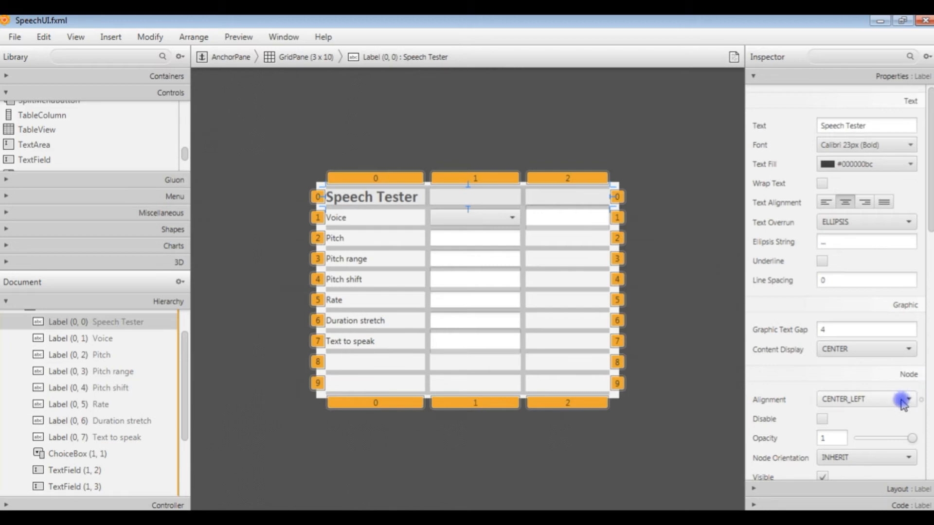
{"action": "left_click", "coordinate": [907, 398]}
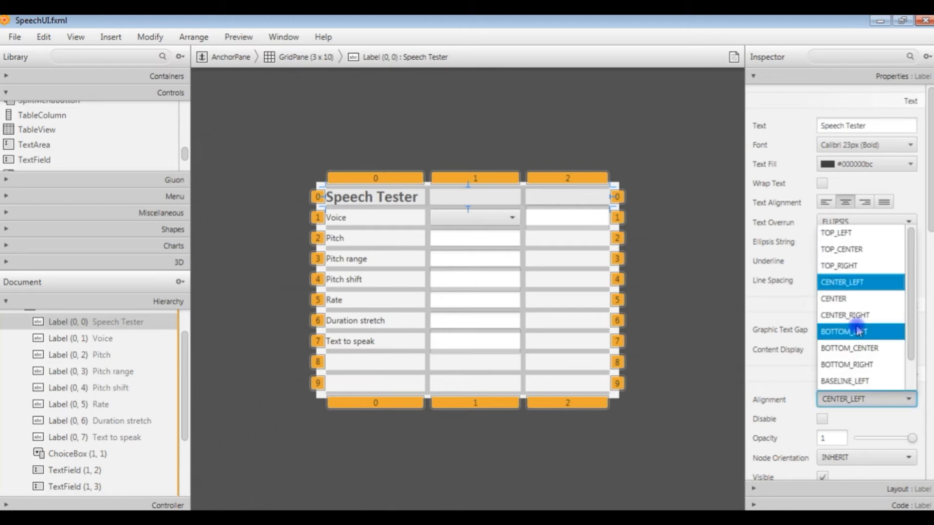
{"action": "mouse_move", "coordinate": [855, 299]}
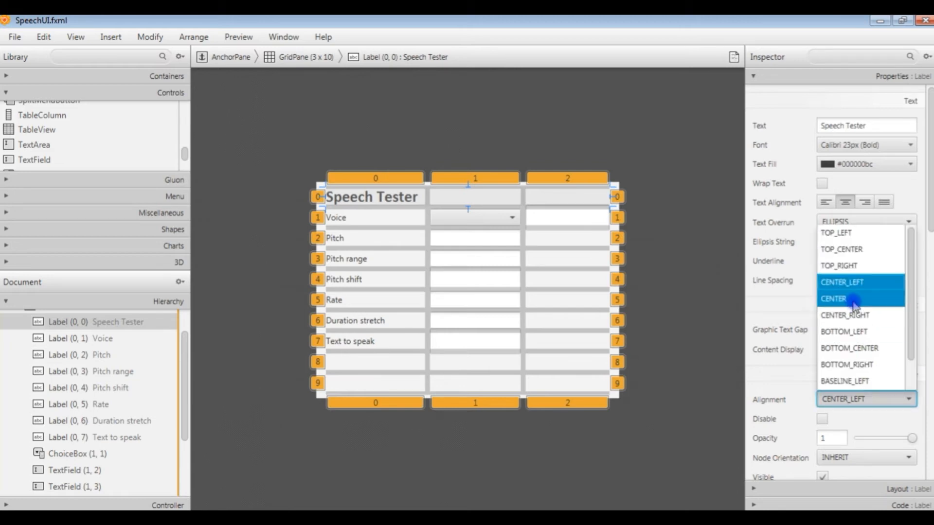
{"action": "left_click", "coordinate": [834, 299]}
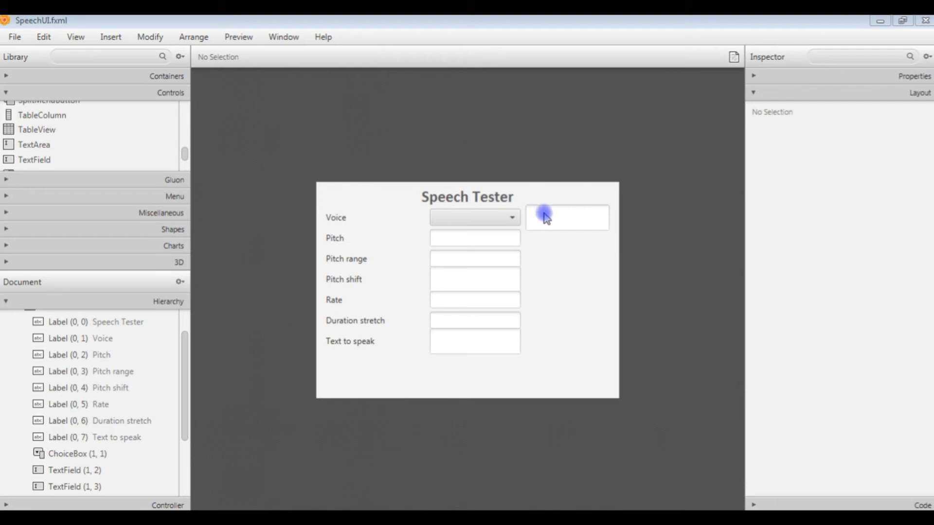
Increase the Row Span of the text area beside the Voice field
{"action": "left_click", "coordinate": [566, 217]}
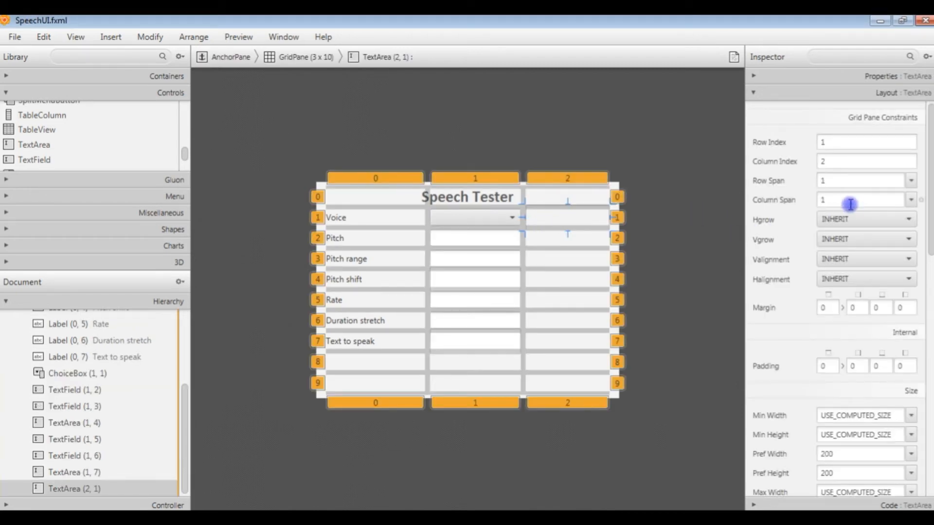
{"action": "left_click", "coordinate": [861, 181]}
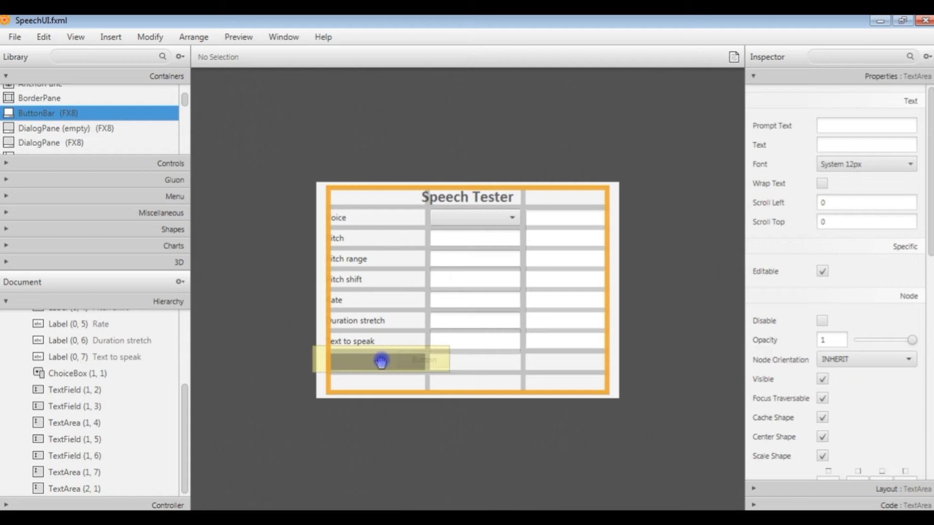
Place a ButtonBar in row 8 holding buttons labelled Ok and Clear
{"action": "left_click", "coordinate": [382, 362]}
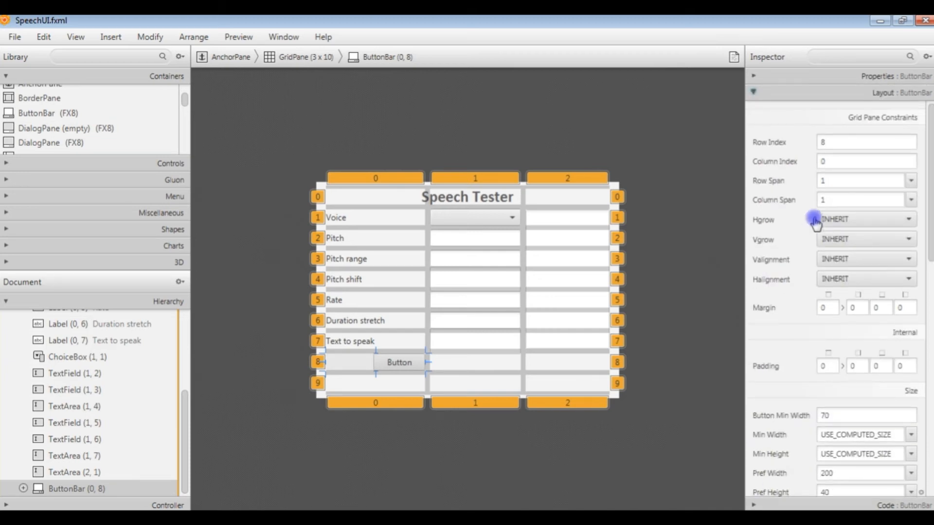
{"action": "left_click", "coordinate": [860, 200]}
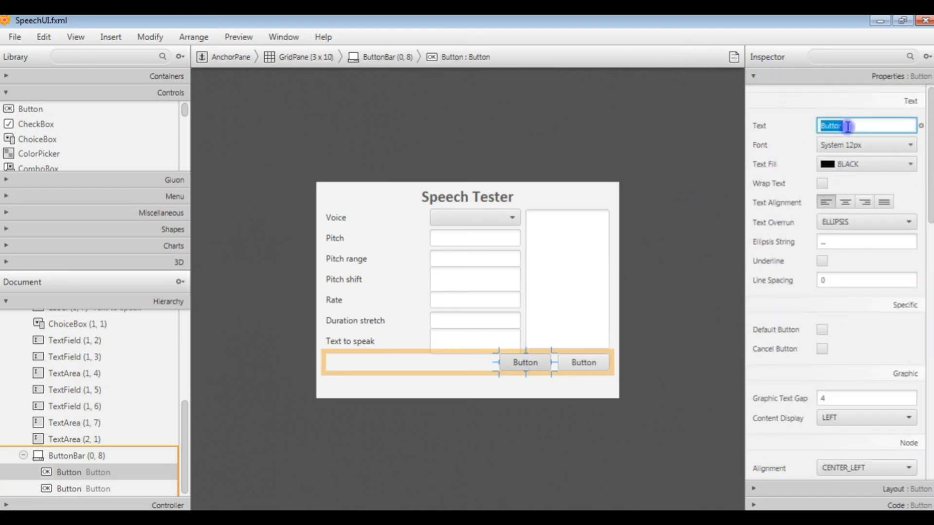
{"action": "type", "text": "Ok"}
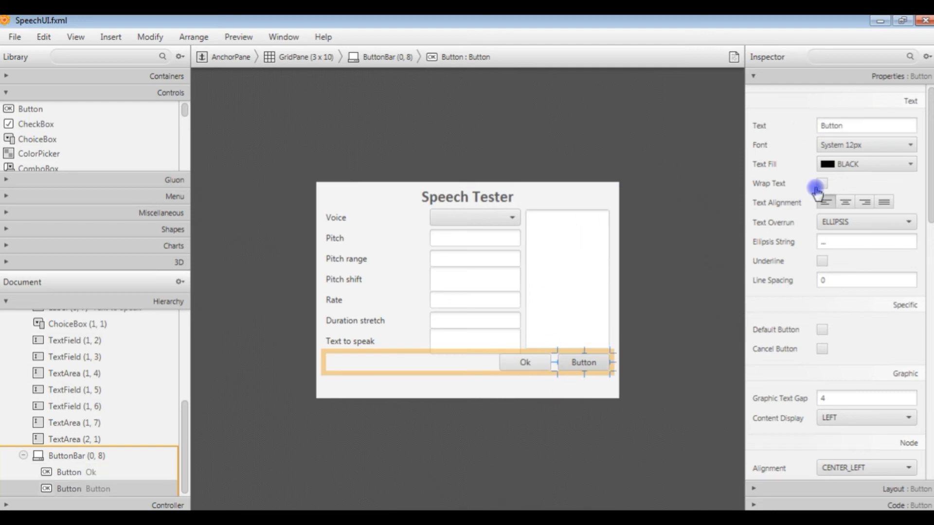
{"action": "left_click", "coordinate": [865, 125]}
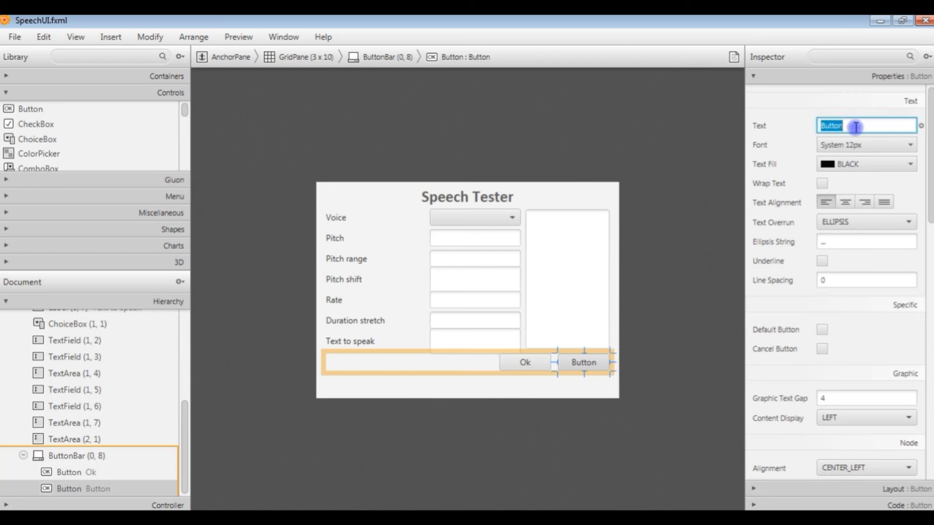
{"action": "type", "text": "Clear"}
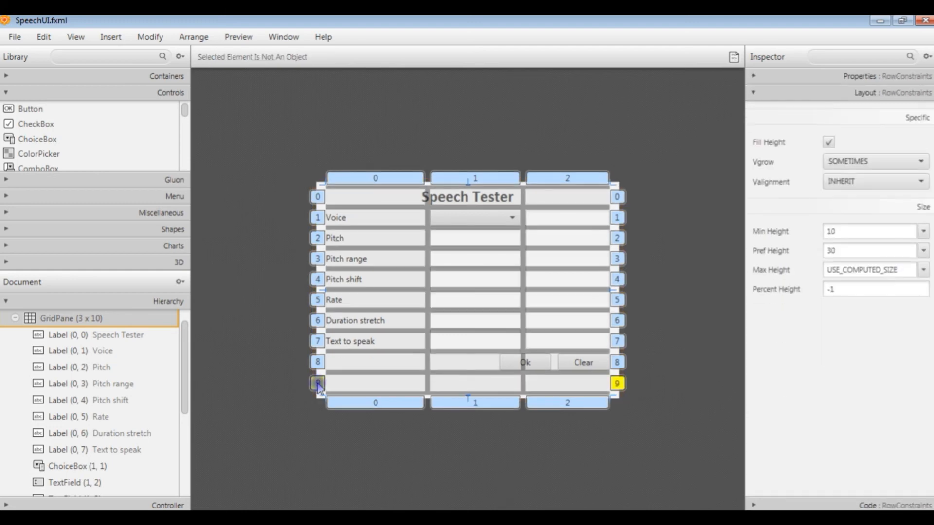
Open the context menu on the empty bottom row to delete it
{"action": "right_click", "coordinate": [318, 383]}
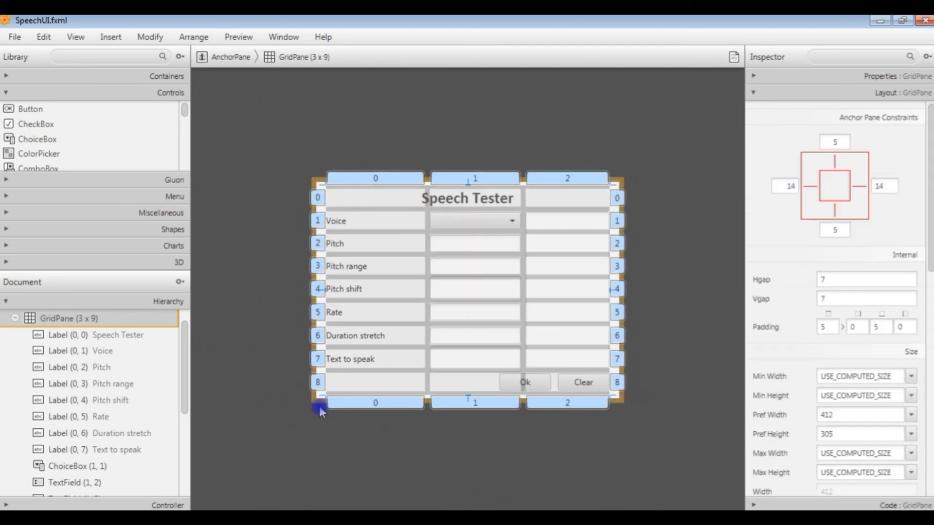
{"action": "mouse_move", "coordinate": [245, 462]}
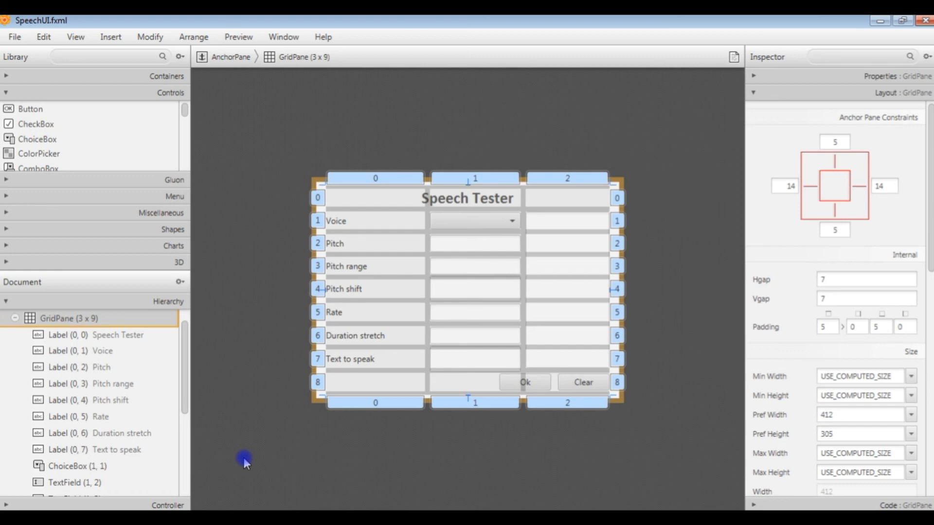
{"action": "mouse_move", "coordinate": [664, 311]}
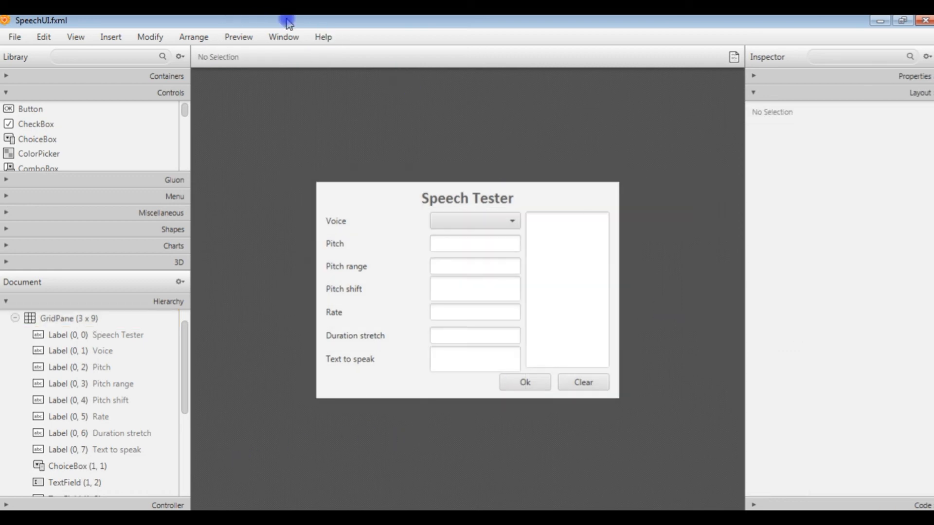
{"action": "left_click", "coordinate": [238, 37]}
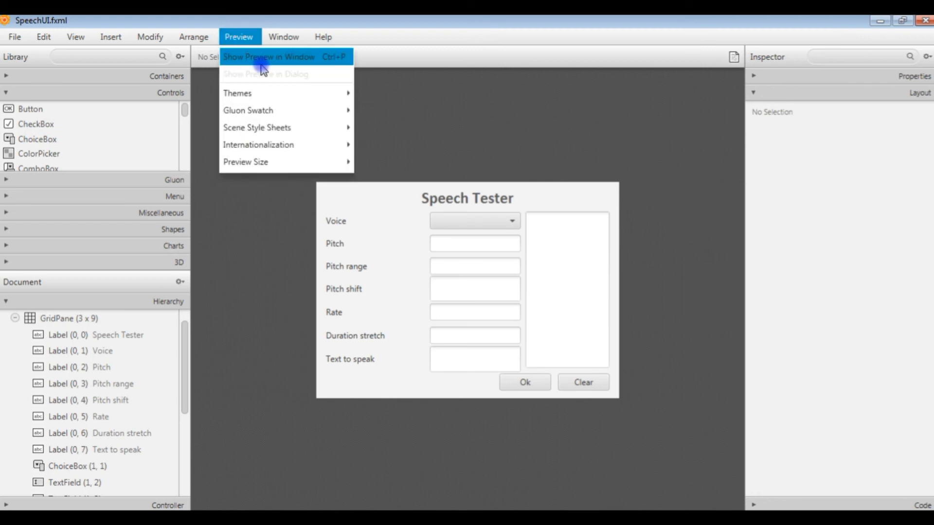
{"action": "left_click", "coordinate": [268, 56]}
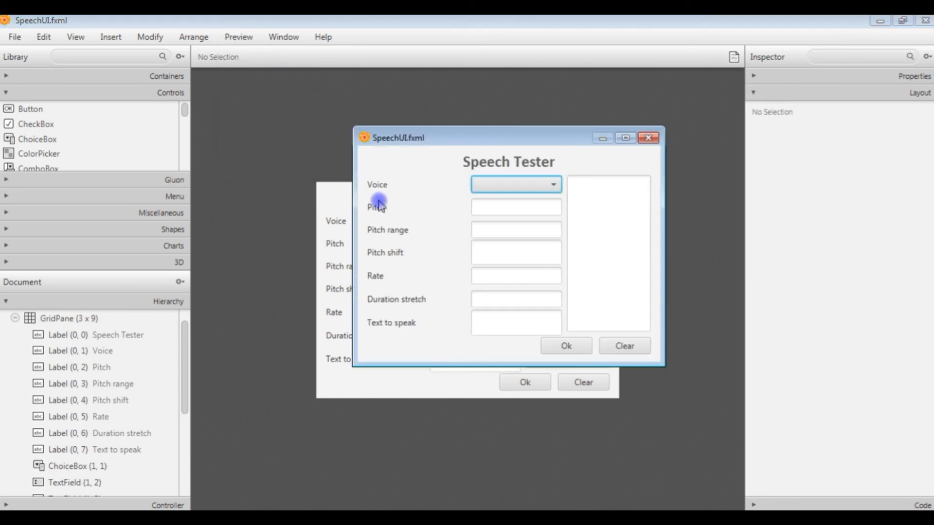
{"action": "mouse_move", "coordinate": [621, 363]}
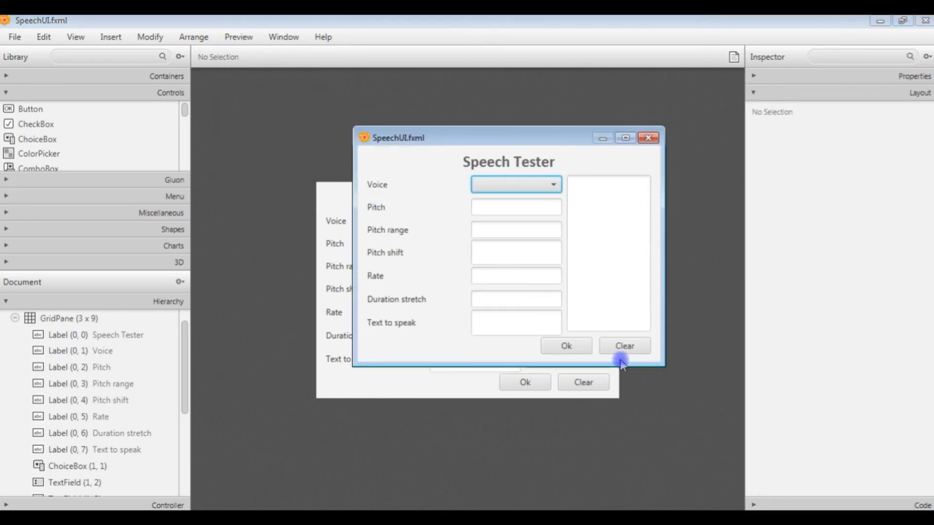
{"action": "mouse_move", "coordinate": [648, 138]}
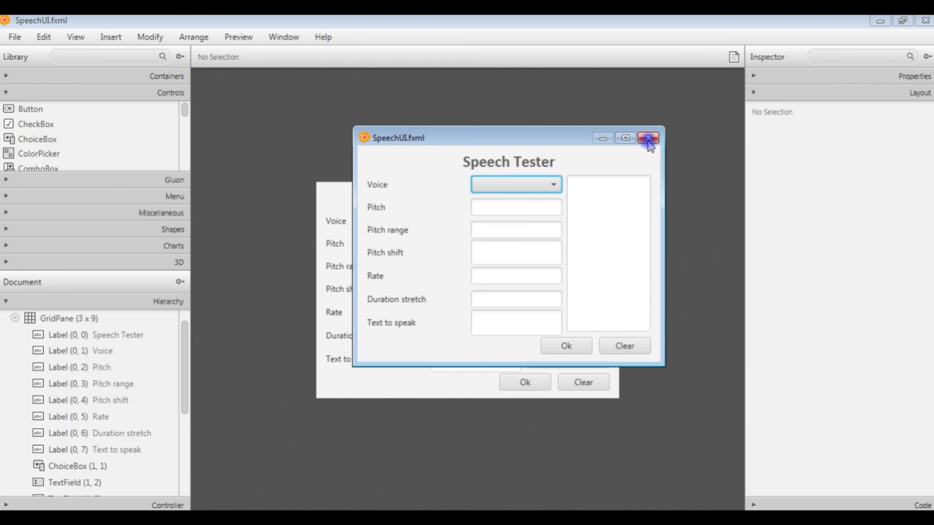
{"action": "left_click", "coordinate": [648, 137]}
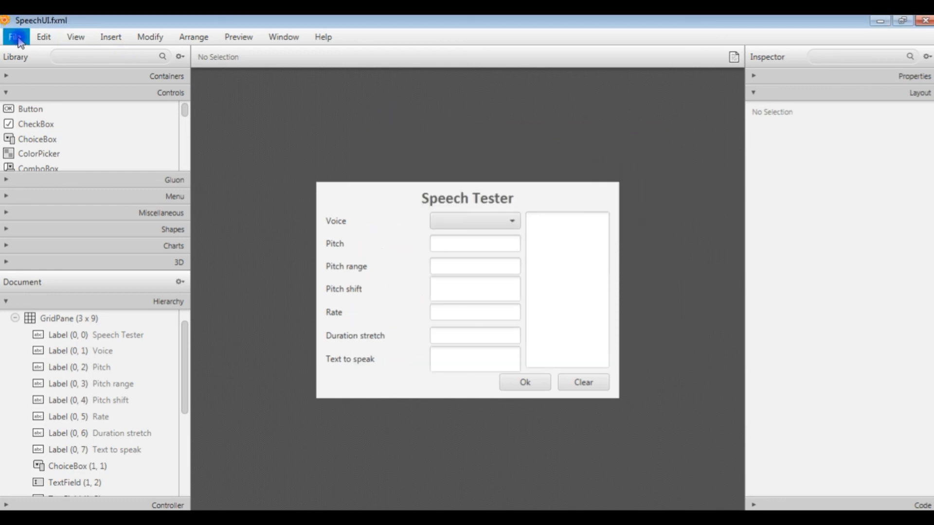